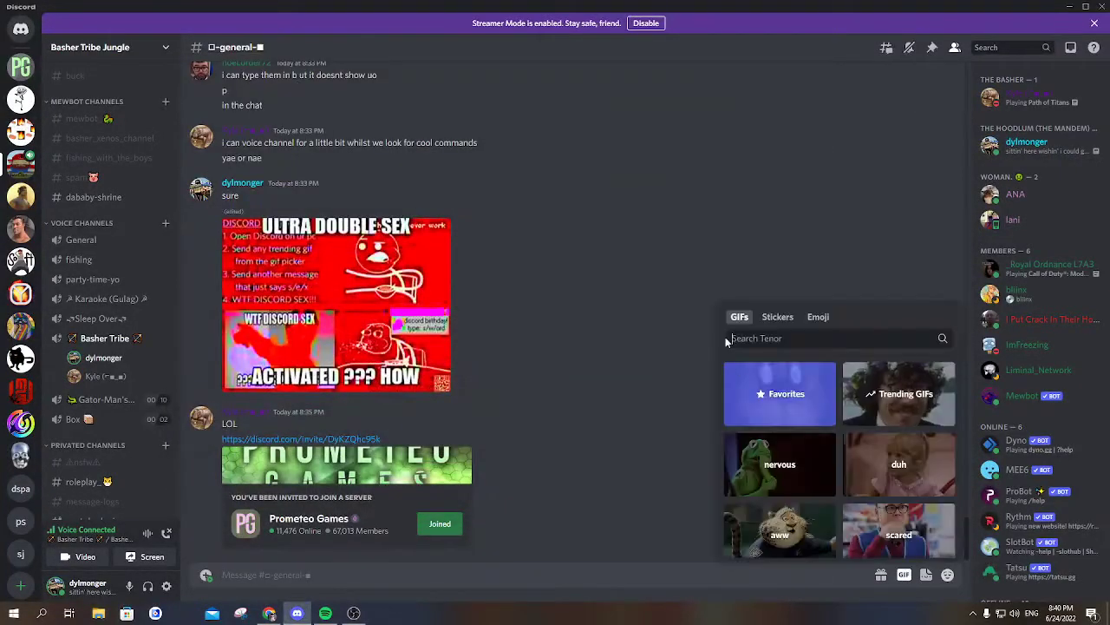
- Post two favourite meme GIFs in the Basher Tribe Jungle #general channel
{"action": "left_click", "coordinate": [779, 392]}
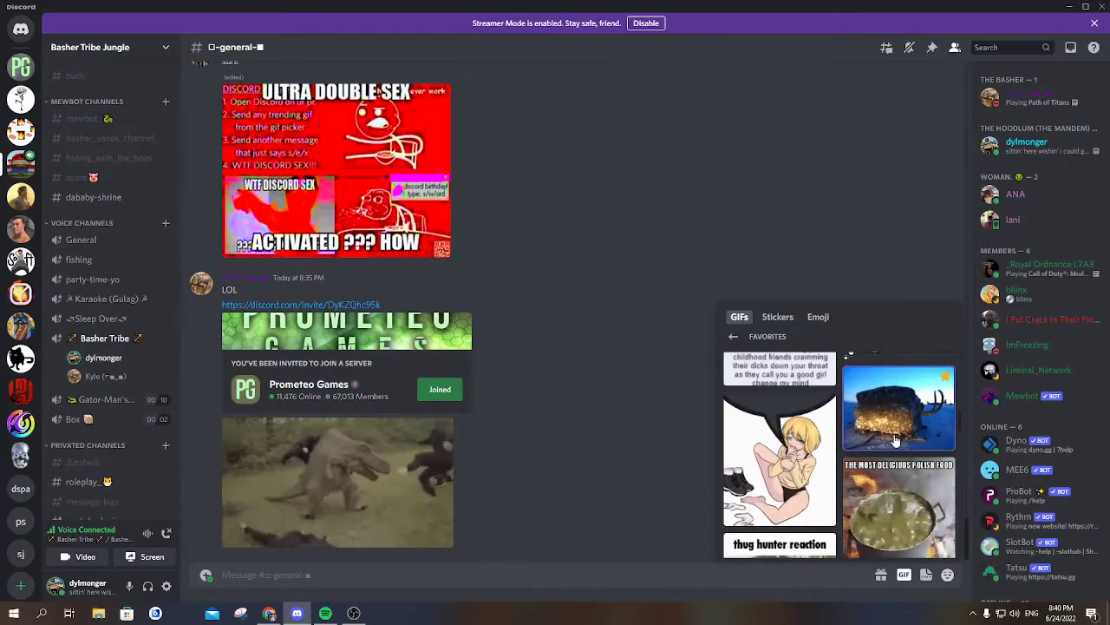
{"action": "left_click", "coordinate": [899, 402]}
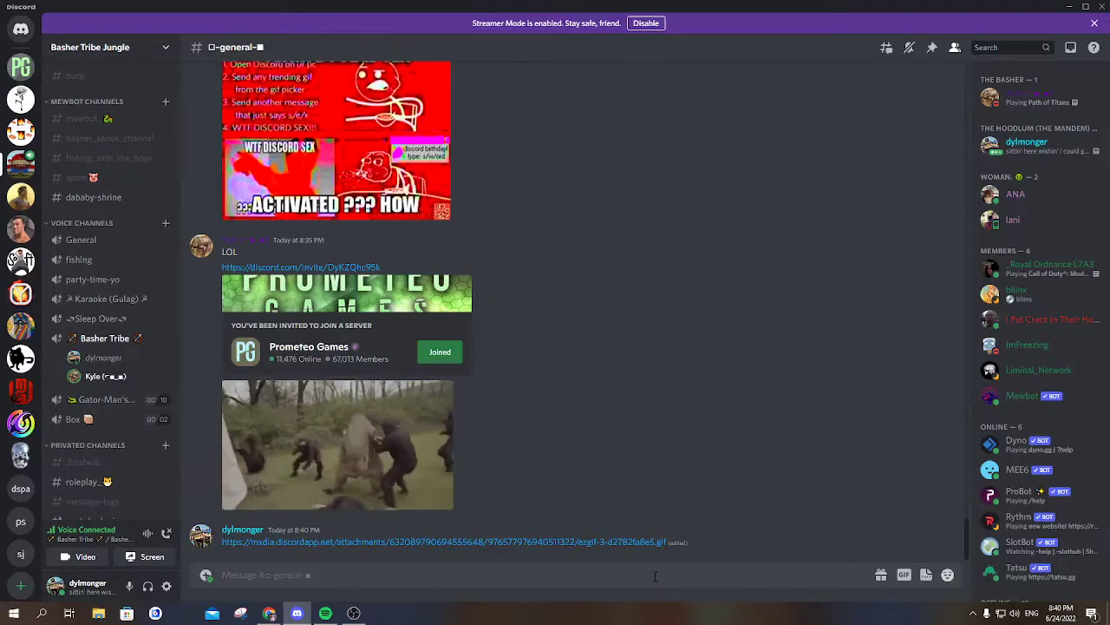
{"action": "left_click", "coordinate": [904, 573]}
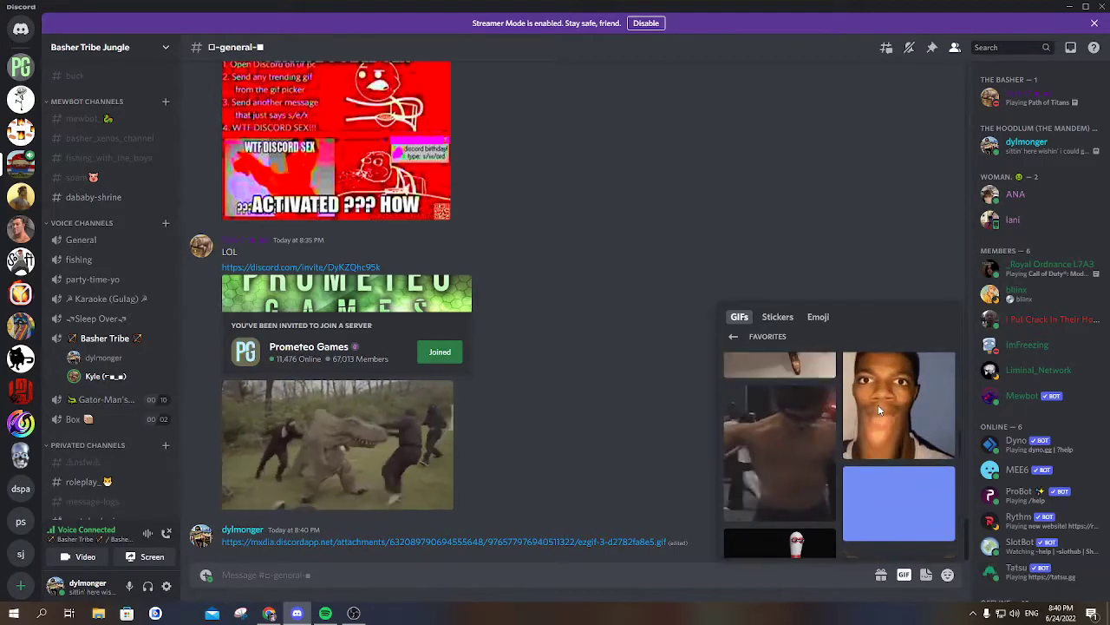
{"action": "left_click", "coordinate": [899, 406]}
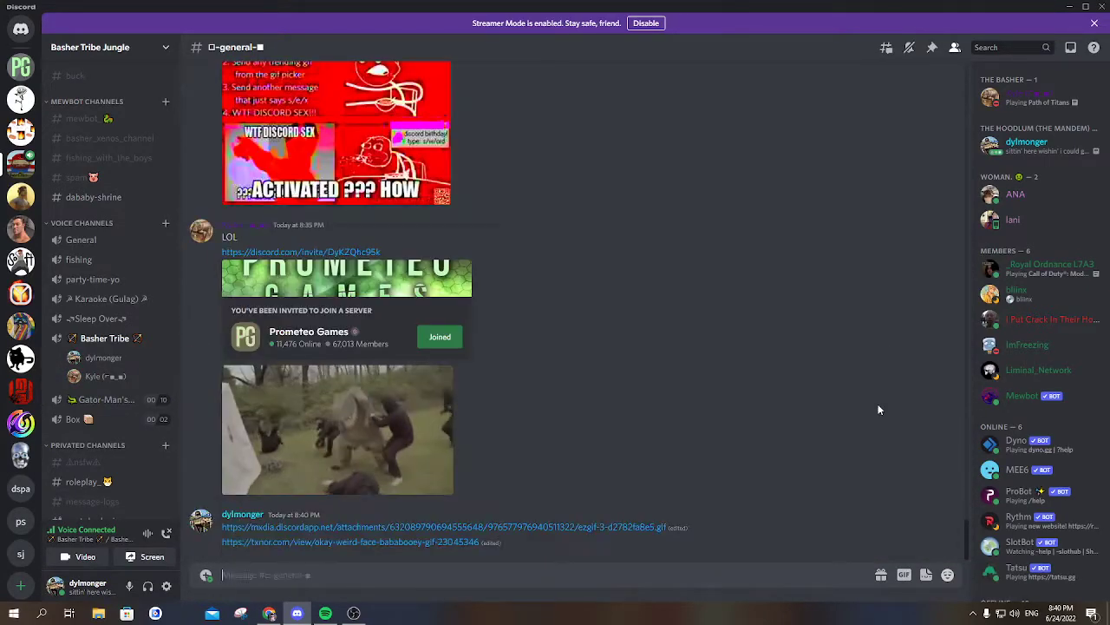
{"action": "scroll", "scroll_direction": "down", "scroll_amount": 3}
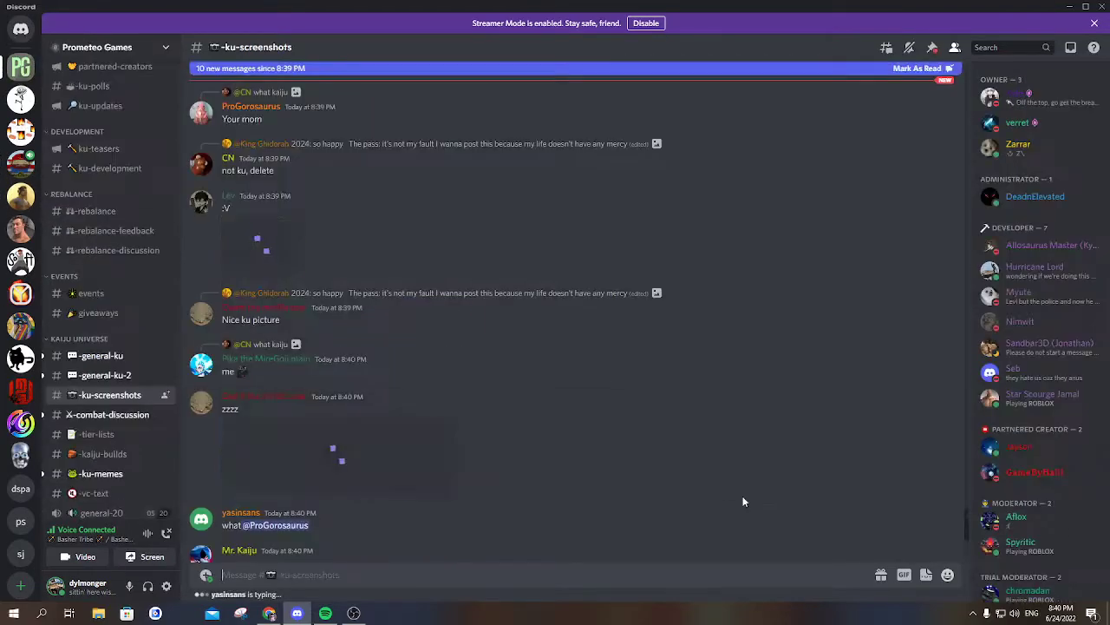
- Post a favourite meme GIF in Prometeo Games #ku-screenshots and reply 'bypass delete' to the delete request
{"action": "left_click", "coordinate": [903, 575]}
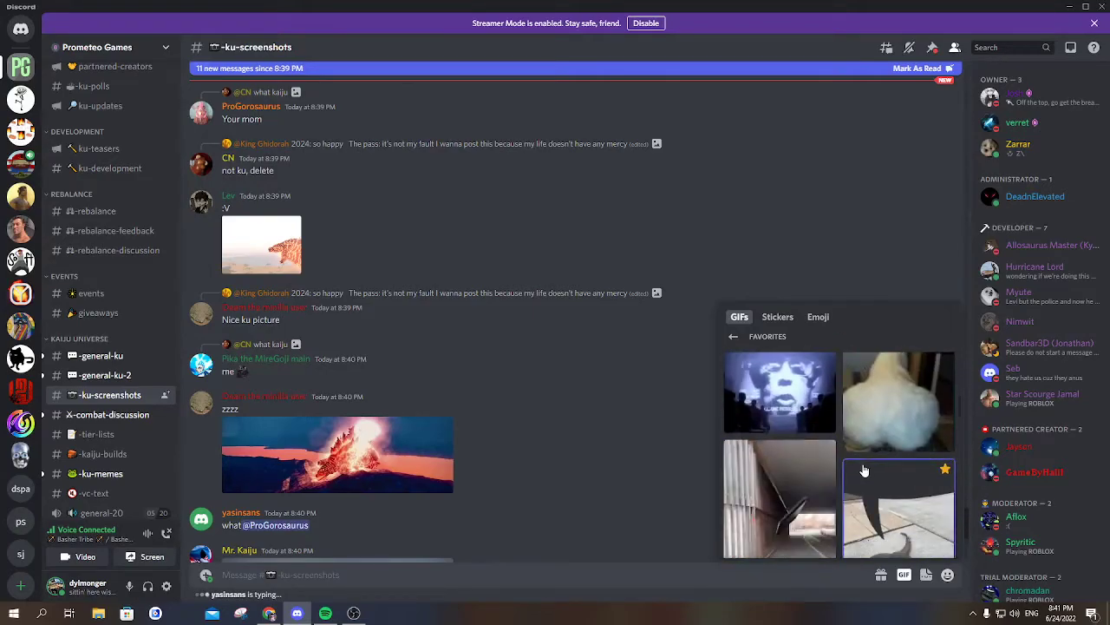
{"action": "scroll", "scroll_direction": "down", "scroll_amount": 3}
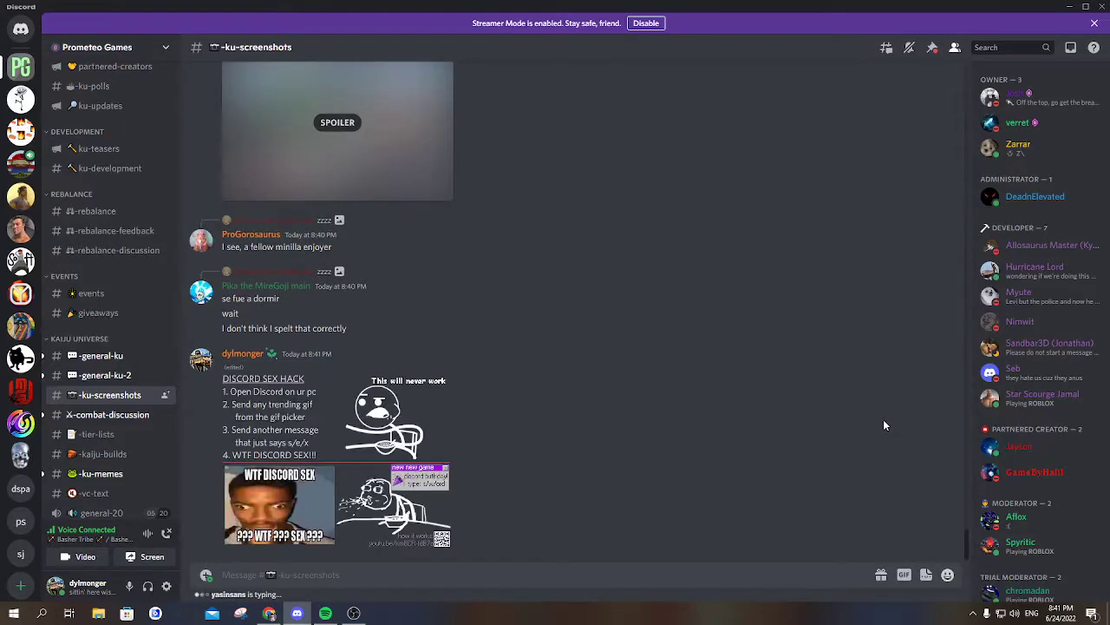
{"action": "type", "text": "s/e/x"}
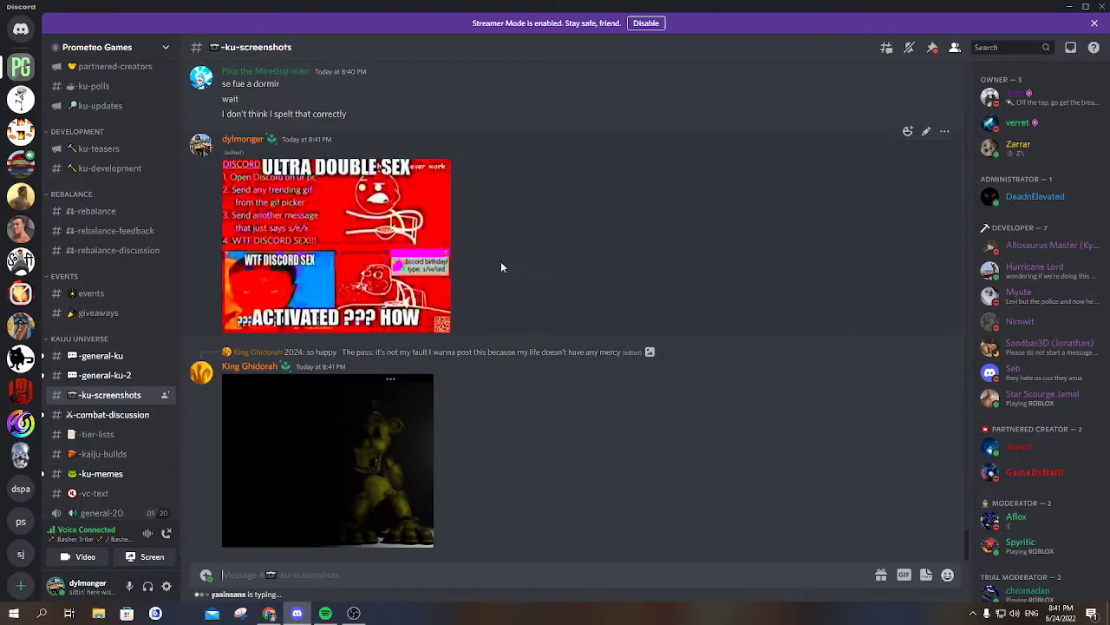
{"action": "scroll", "scroll_direction": "down", "scroll_amount": 3}
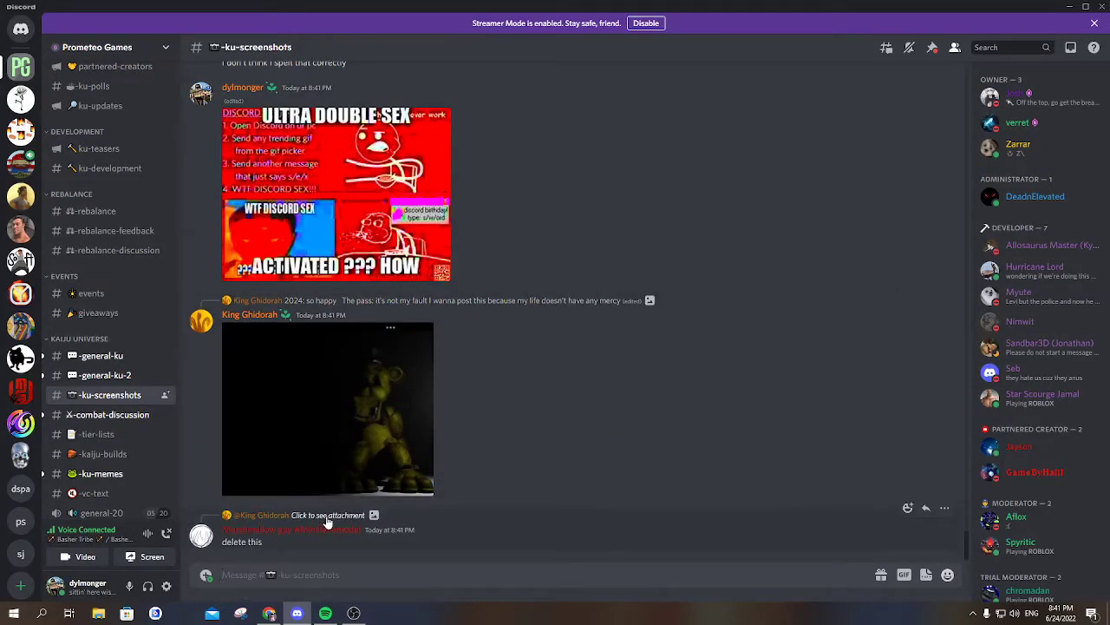
{"action": "mouse_move", "coordinate": [408, 378]}
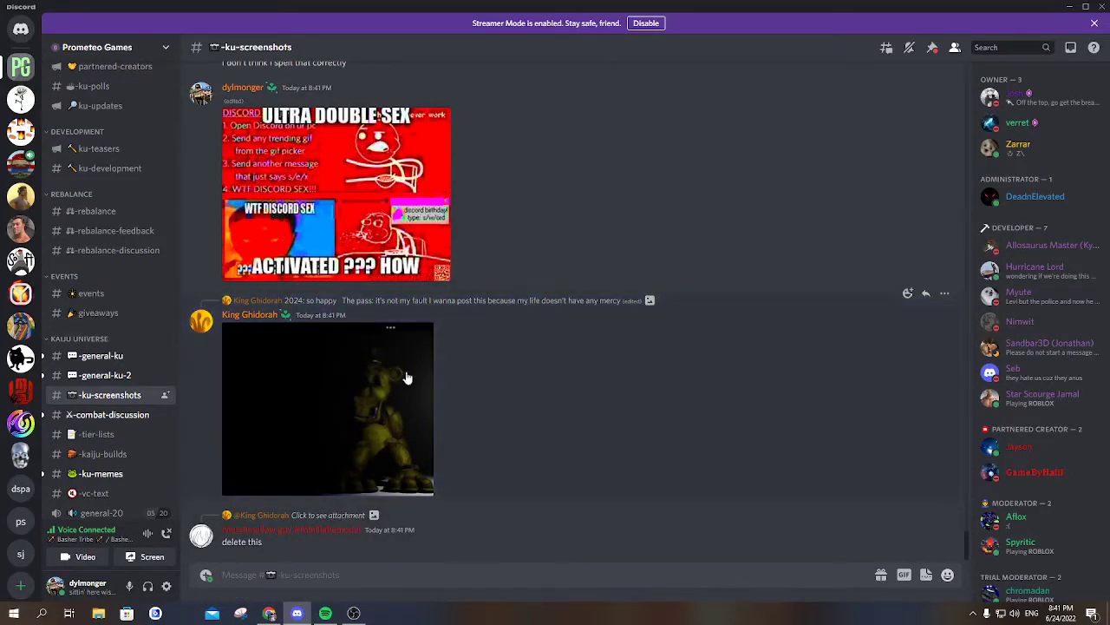
{"action": "mouse_move", "coordinate": [482, 229]}
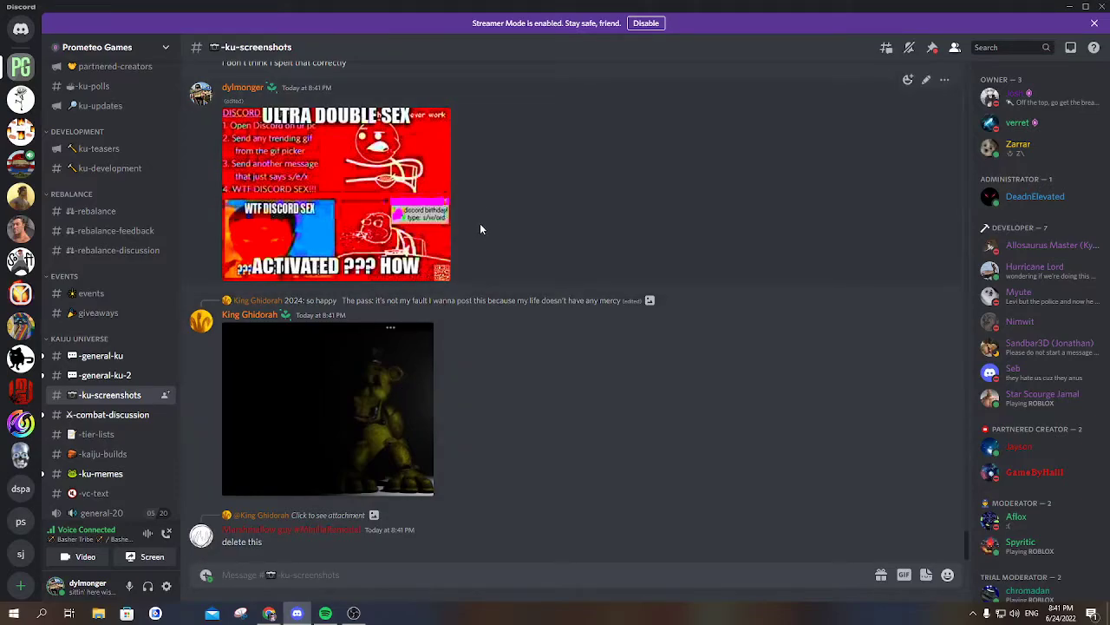
{"action": "mouse_move", "coordinate": [393, 534]}
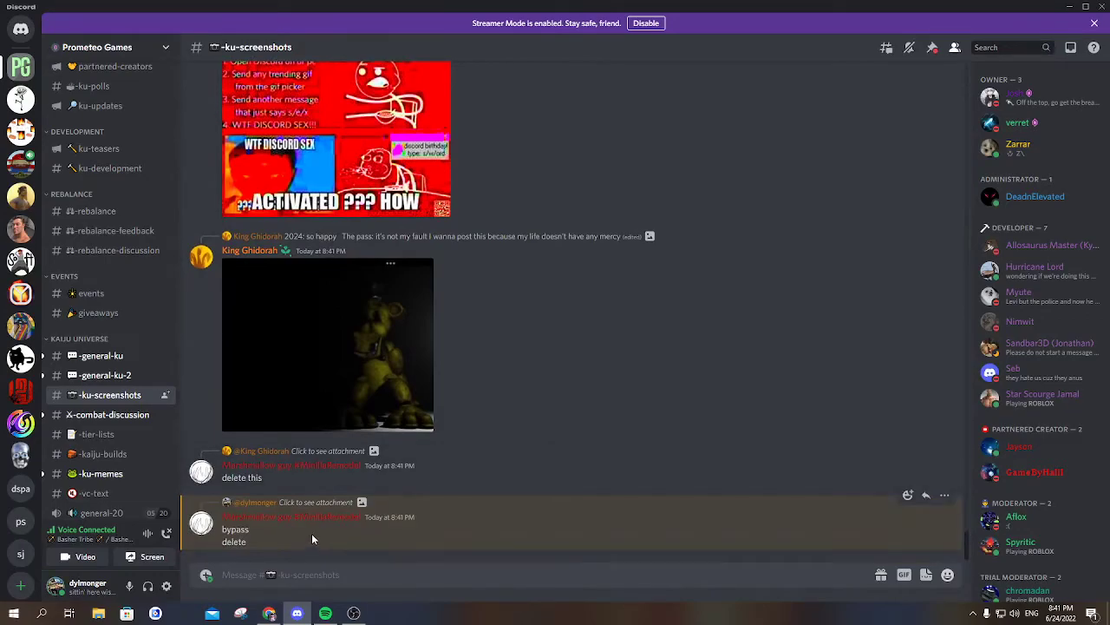
{"action": "left_click", "coordinate": [903, 574]}
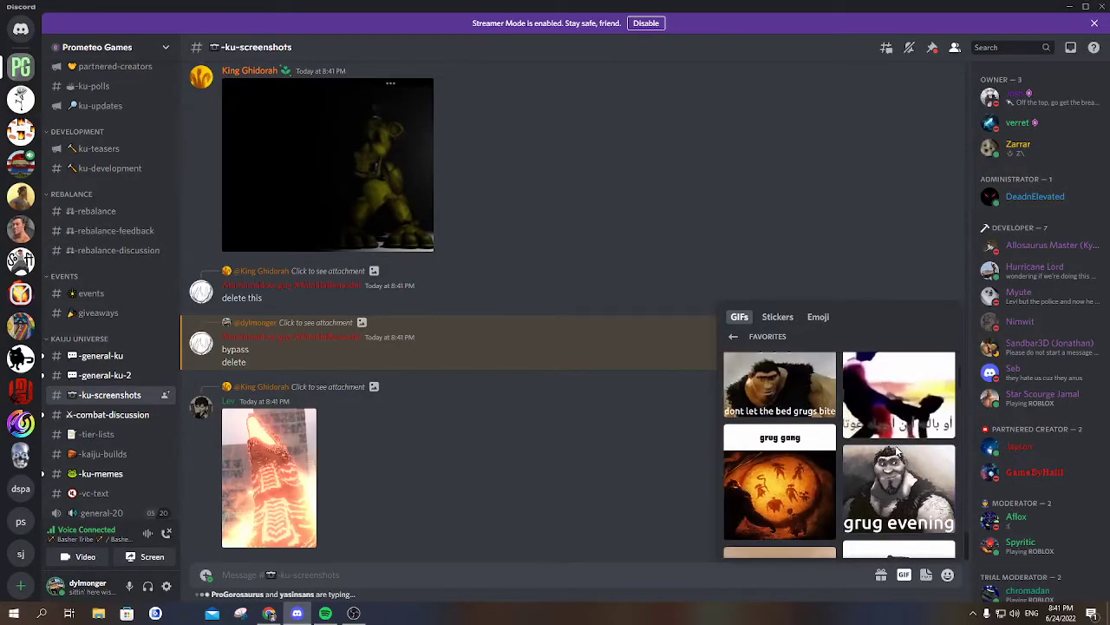
- Scroll through members' replies demanding the burning-skeleton GIF be deleted
{"action": "scroll", "scroll_direction": "down", "scroll_amount": 3}
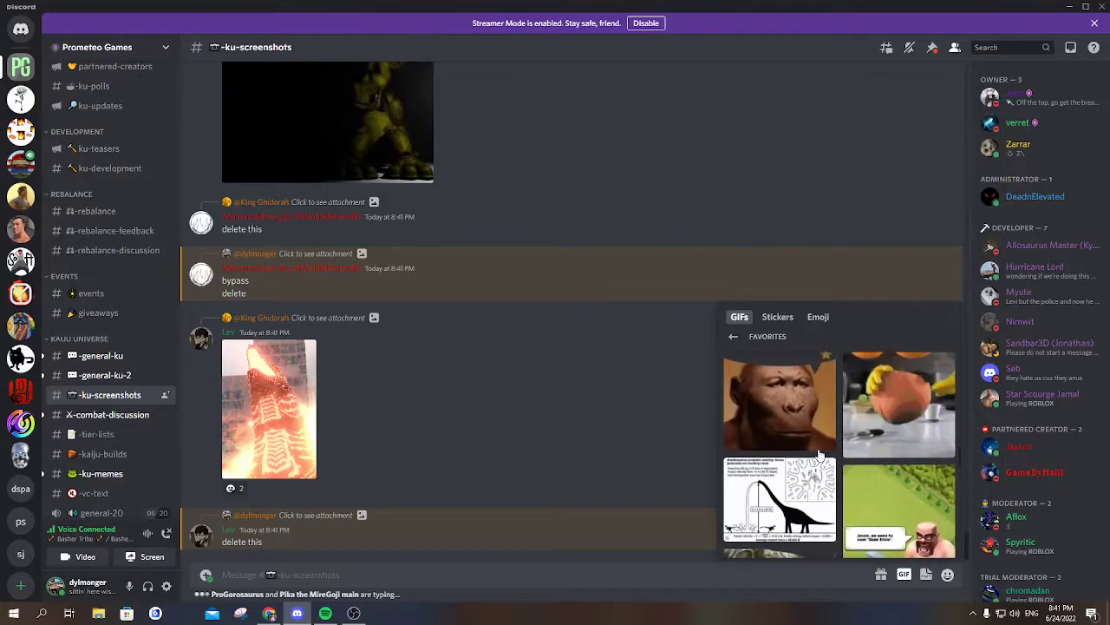
{"action": "scroll", "scroll_direction": "down", "scroll_amount": 3}
{"action": "type", "text": "s/e/x"}
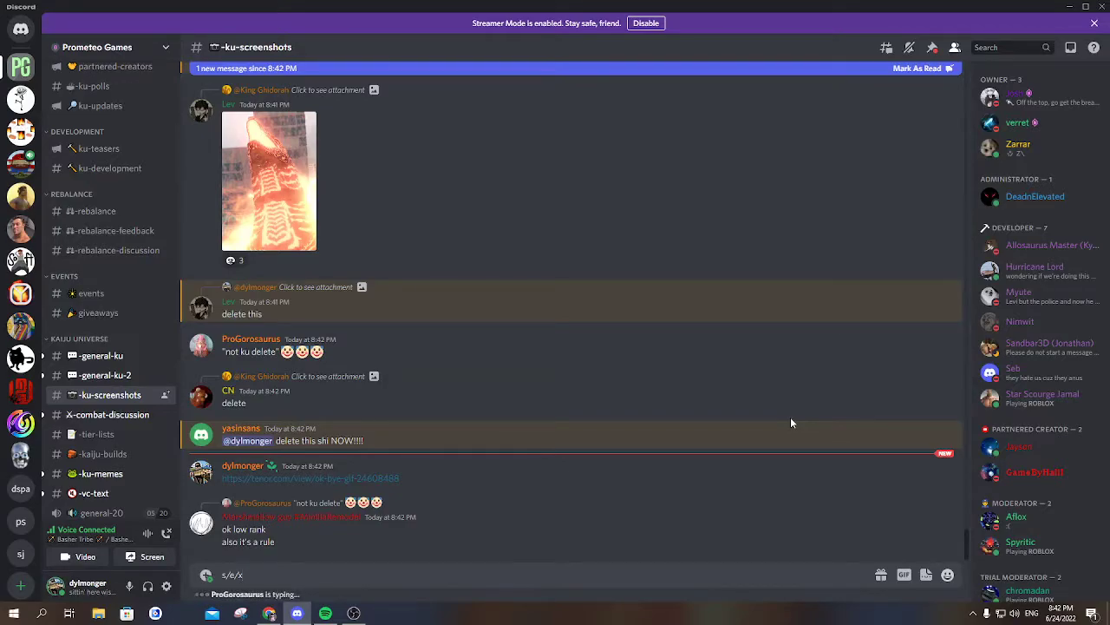
- Read back through the #ku-screenshots argument and start a reply in the message box
{"action": "scroll", "scroll_direction": "down", "scroll_amount": 3}
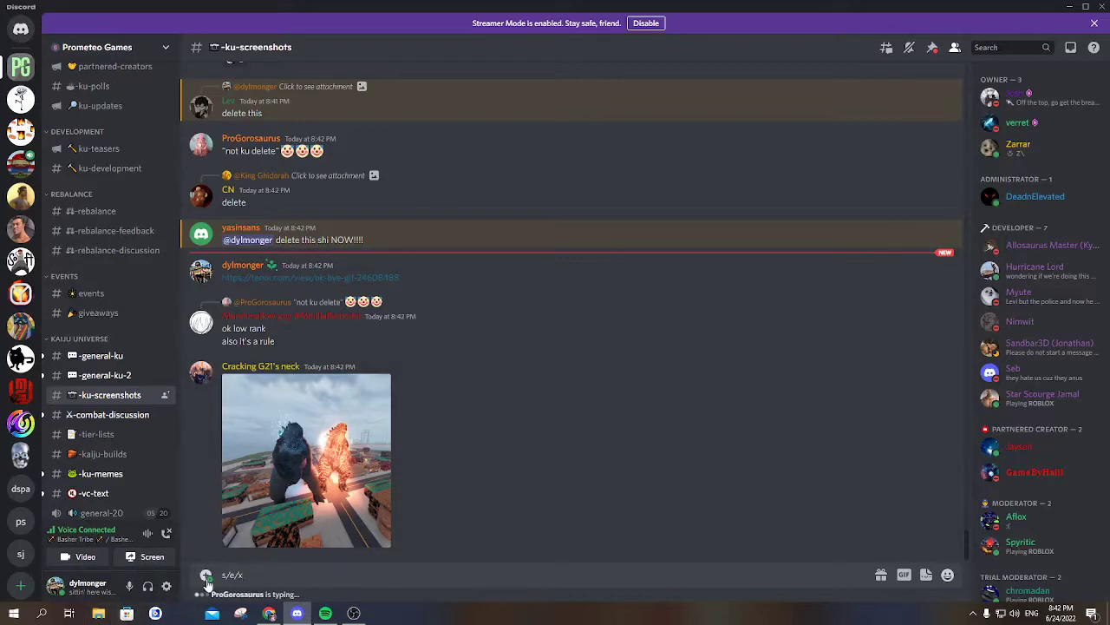
{"action": "mouse_move", "coordinate": [347, 292]}
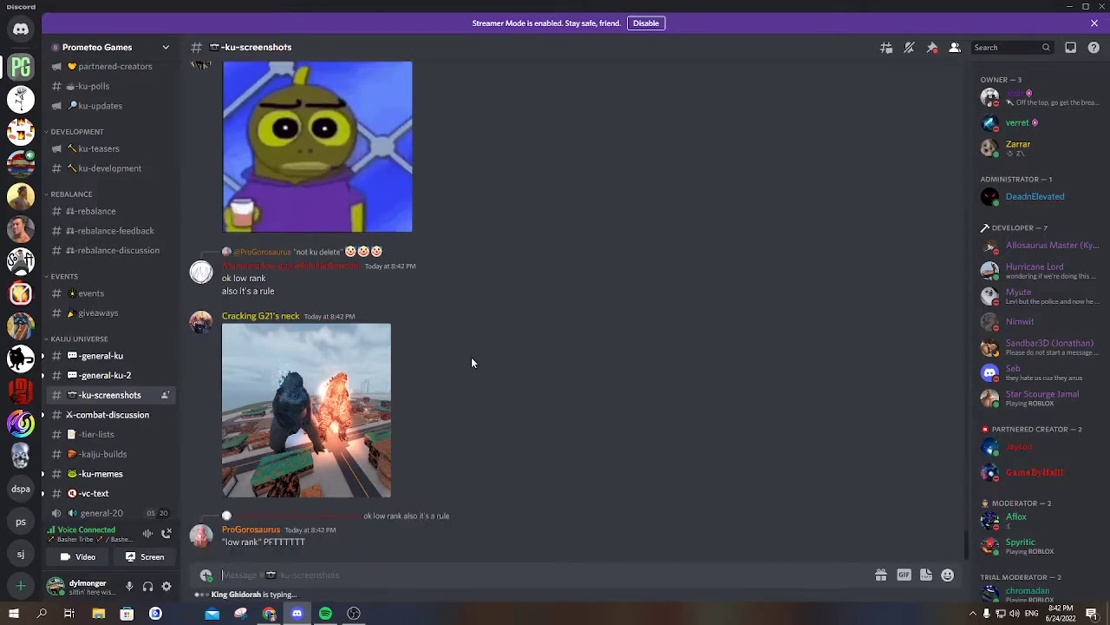
{"action": "scroll", "scroll_direction": "up", "scroll_amount": 3}
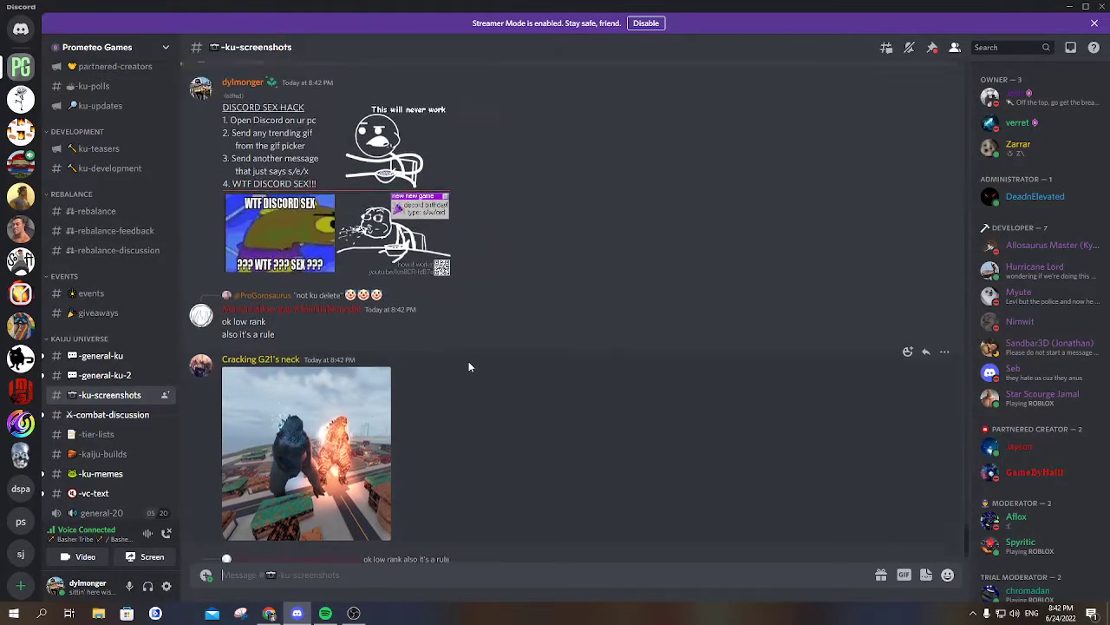
{"action": "scroll", "scroll_direction": "up", "scroll_amount": 3}
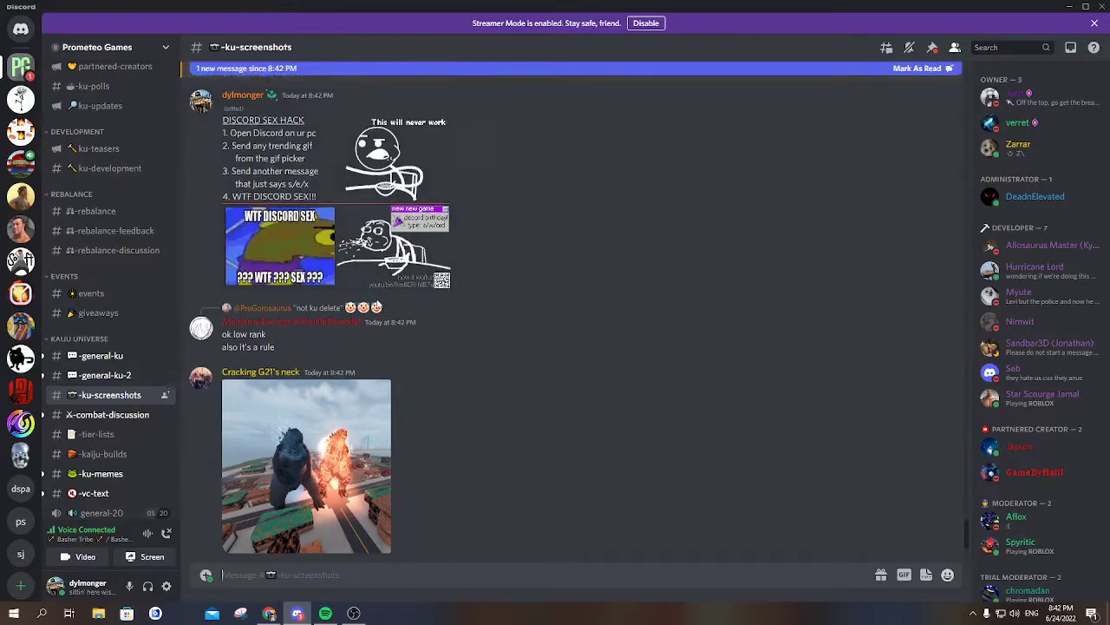
{"action": "scroll", "scroll_direction": "up", "scroll_amount": 3}
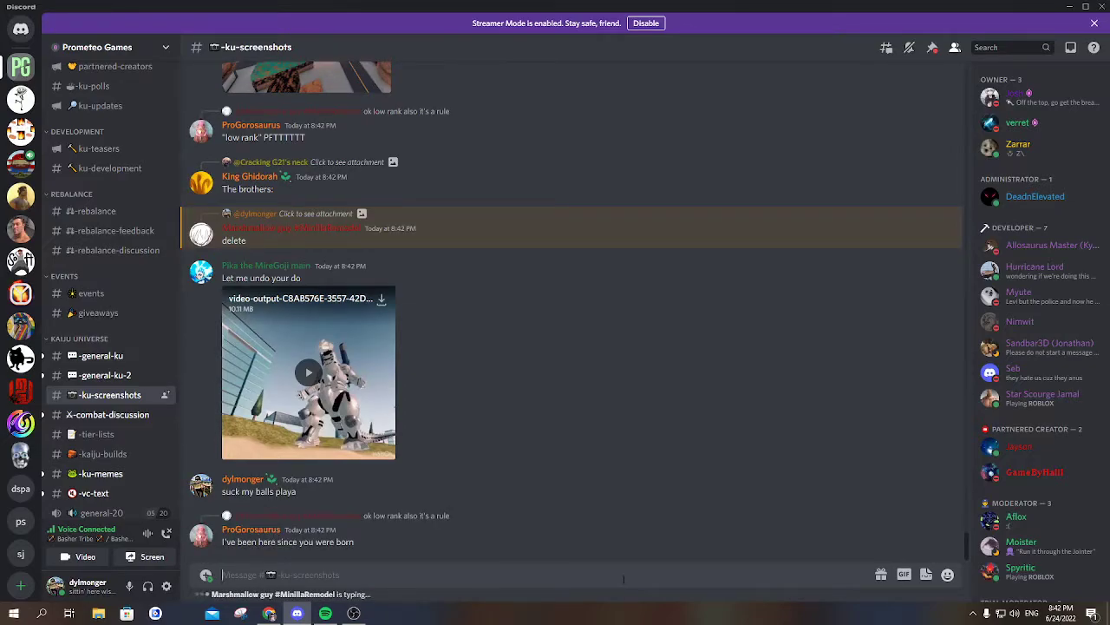
{"action": "scroll", "scroll_direction": "down", "scroll_amount": 3}
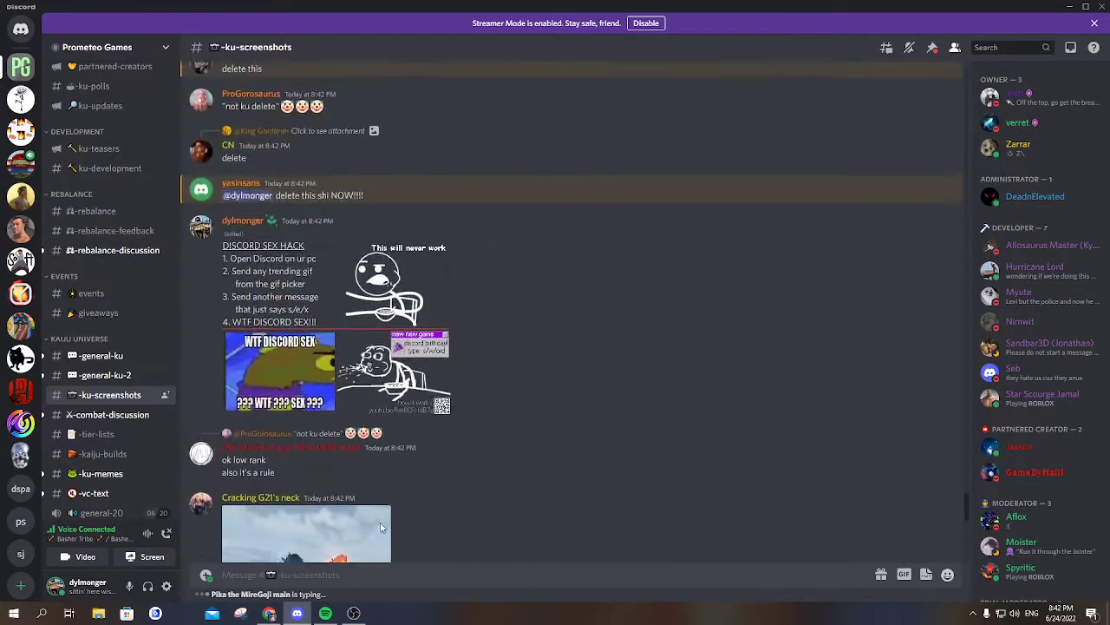
{"action": "scroll", "scroll_direction": "down", "scroll_amount": 3}
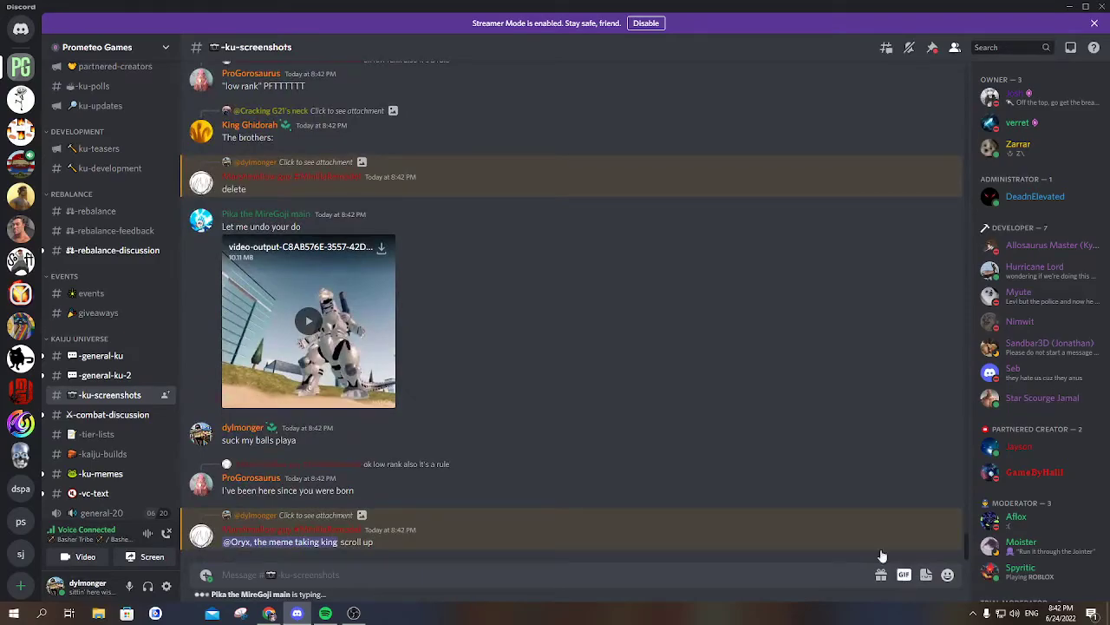
{"action": "mouse_move", "coordinate": [299, 555]}
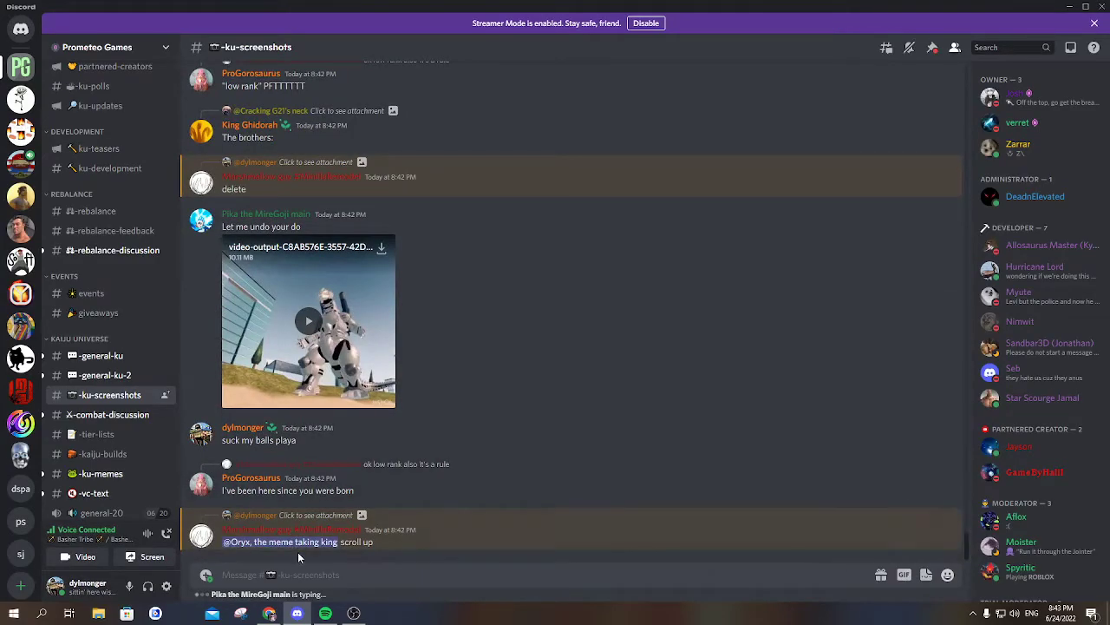
{"action": "left_click", "coordinate": [304, 541]}
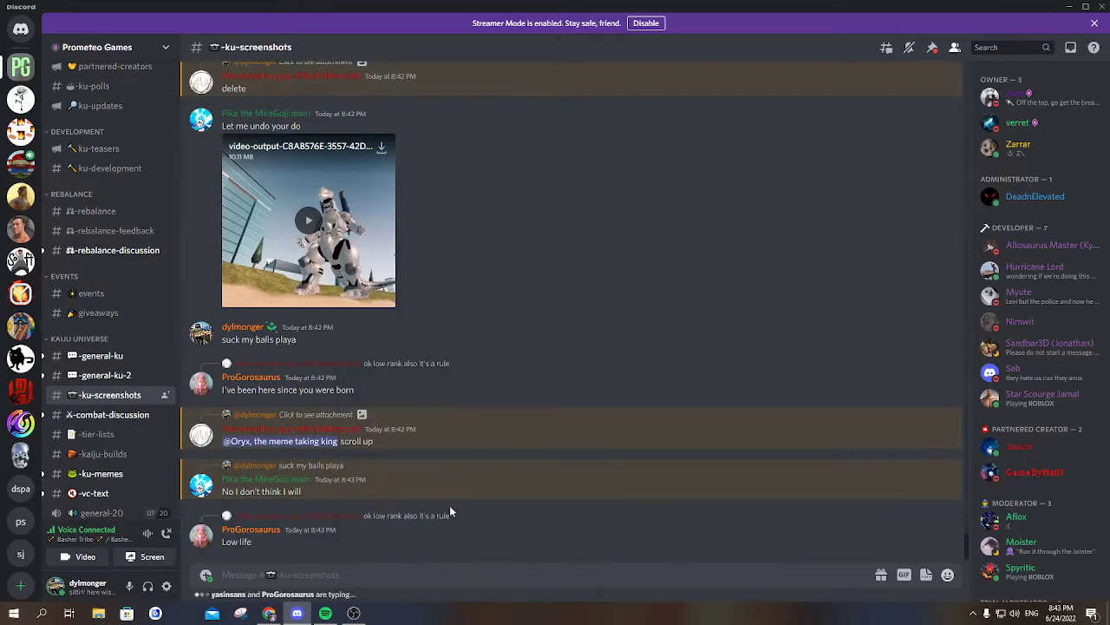
{"action": "mouse_move", "coordinate": [364, 595]}
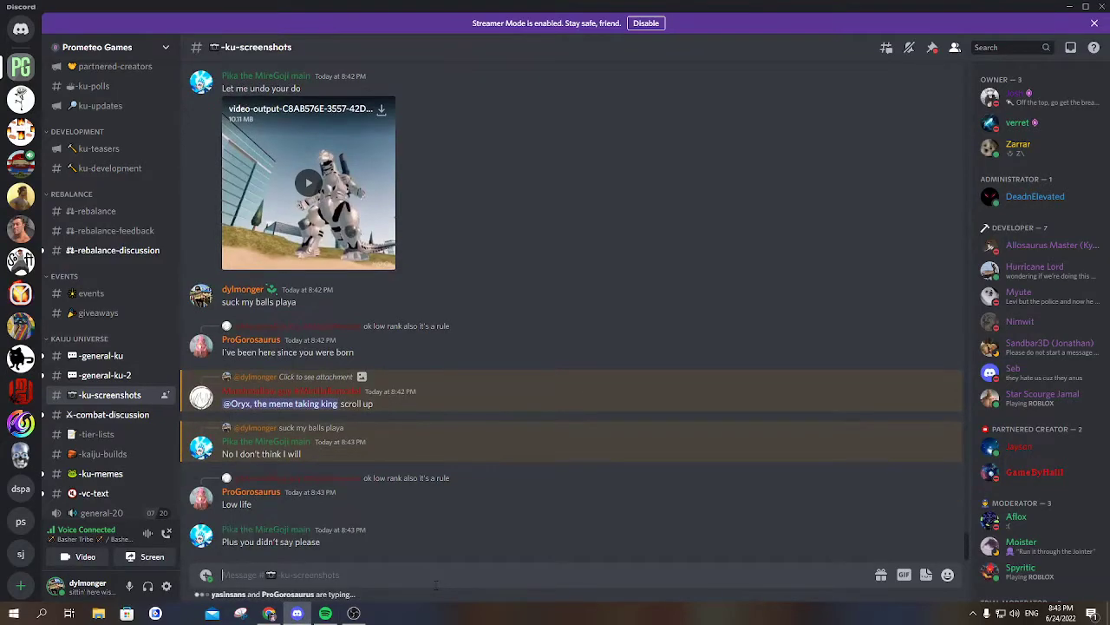
{"action": "scroll", "scroll_direction": "down", "scroll_amount": 3}
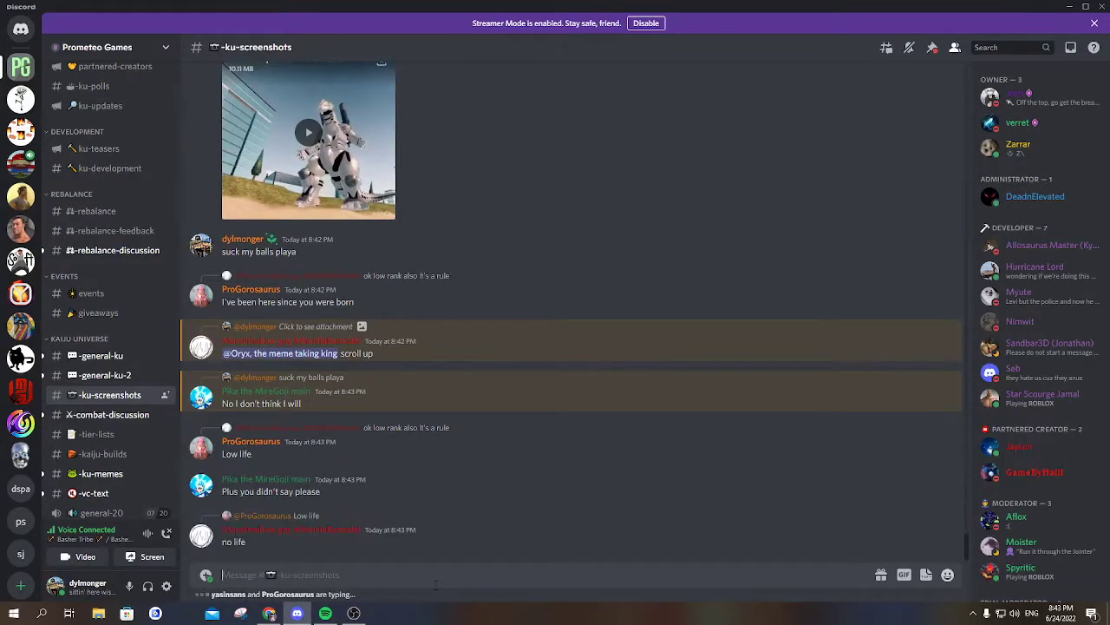
- Send 'ask me nicely' and 'then i will' replies, then bring up the favourite GIFs
{"action": "type", "text": "ask me nice"}
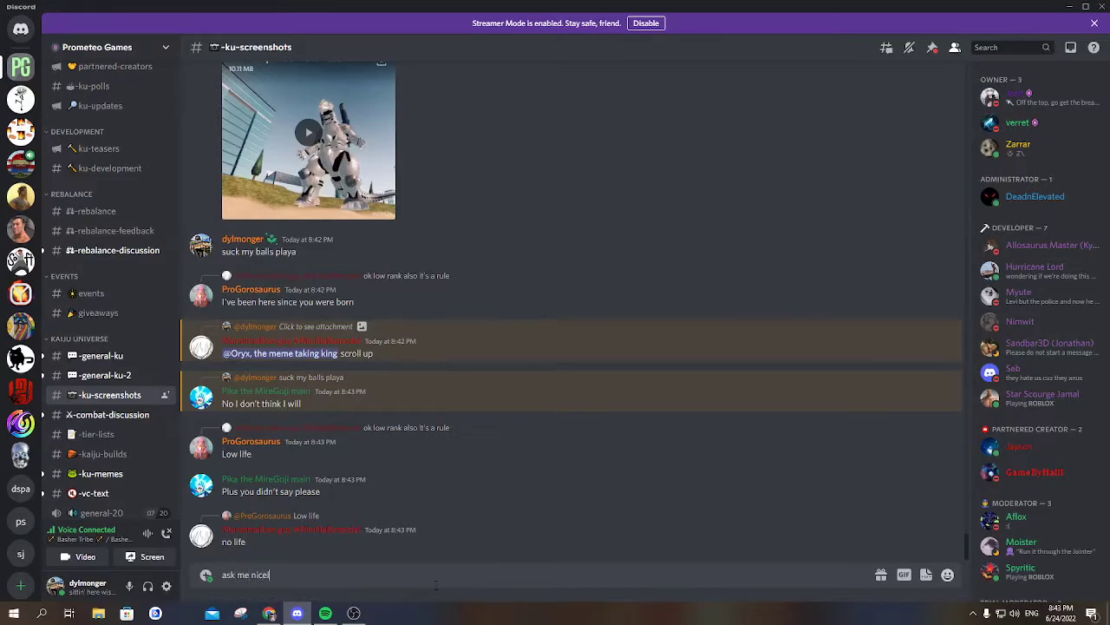
{"action": "key", "text": "Return"}
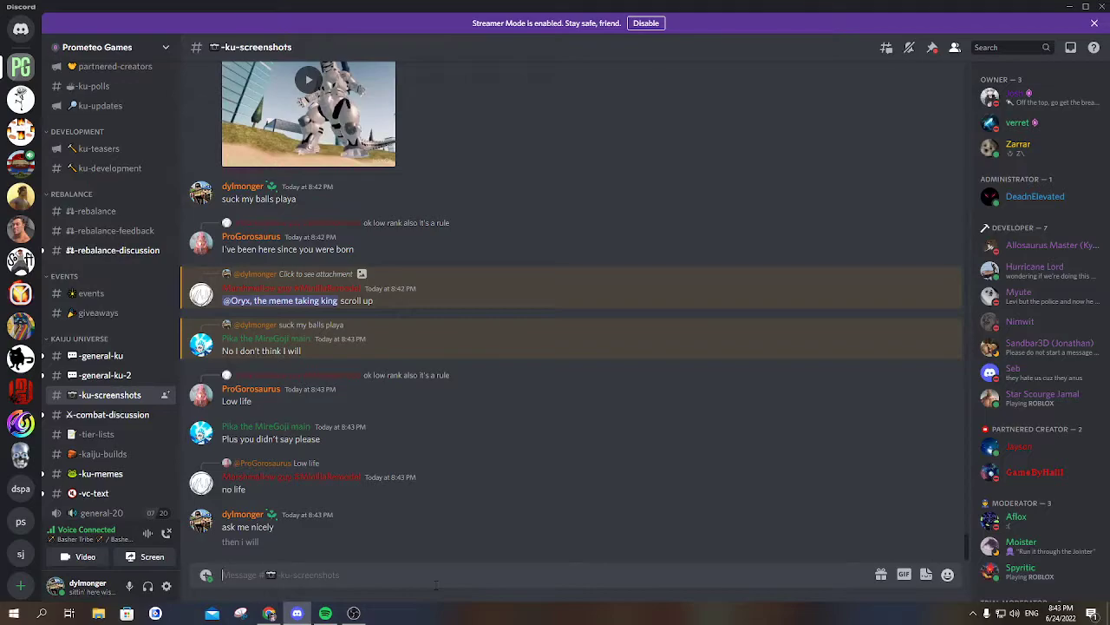
{"action": "scroll", "scroll_direction": "down", "scroll_amount": 3}
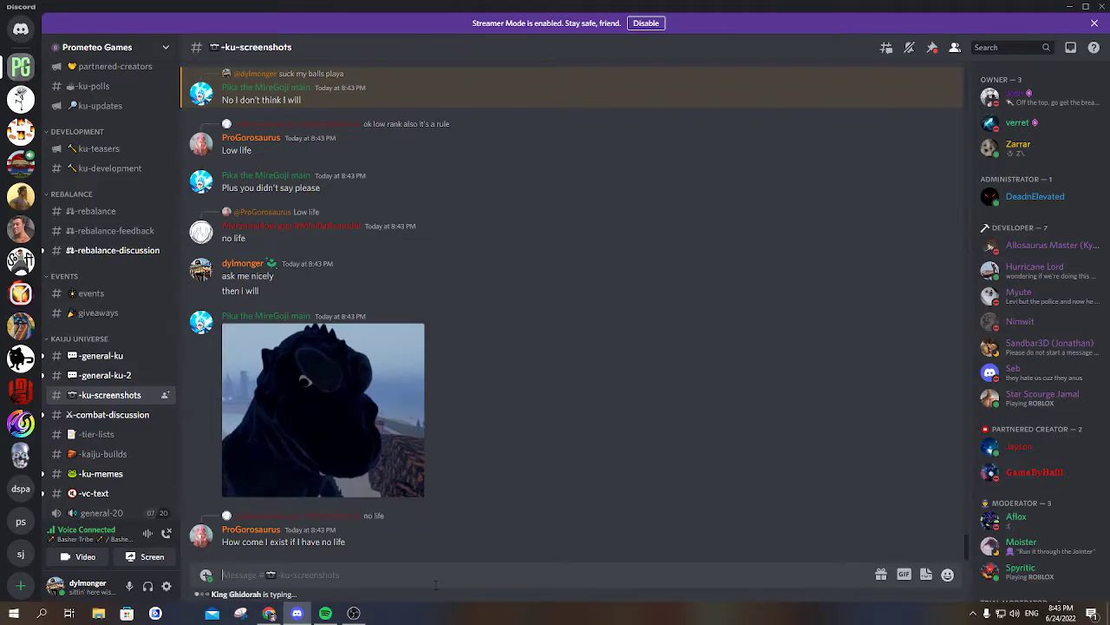
{"action": "scroll", "scroll_direction": "down", "scroll_amount": 3}
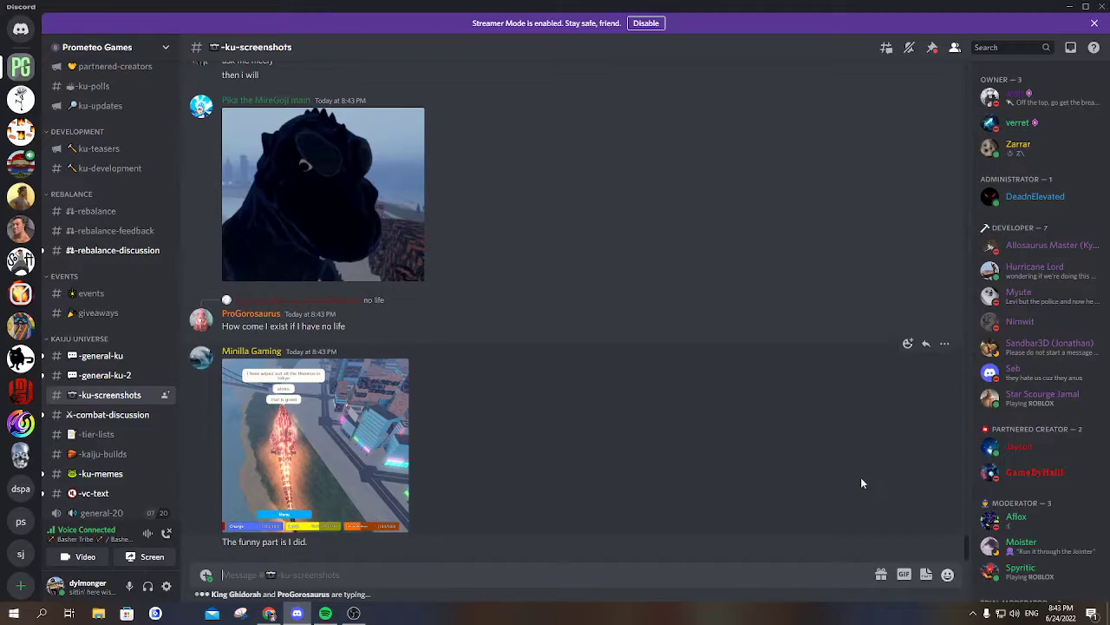
{"action": "left_click", "coordinate": [904, 572]}
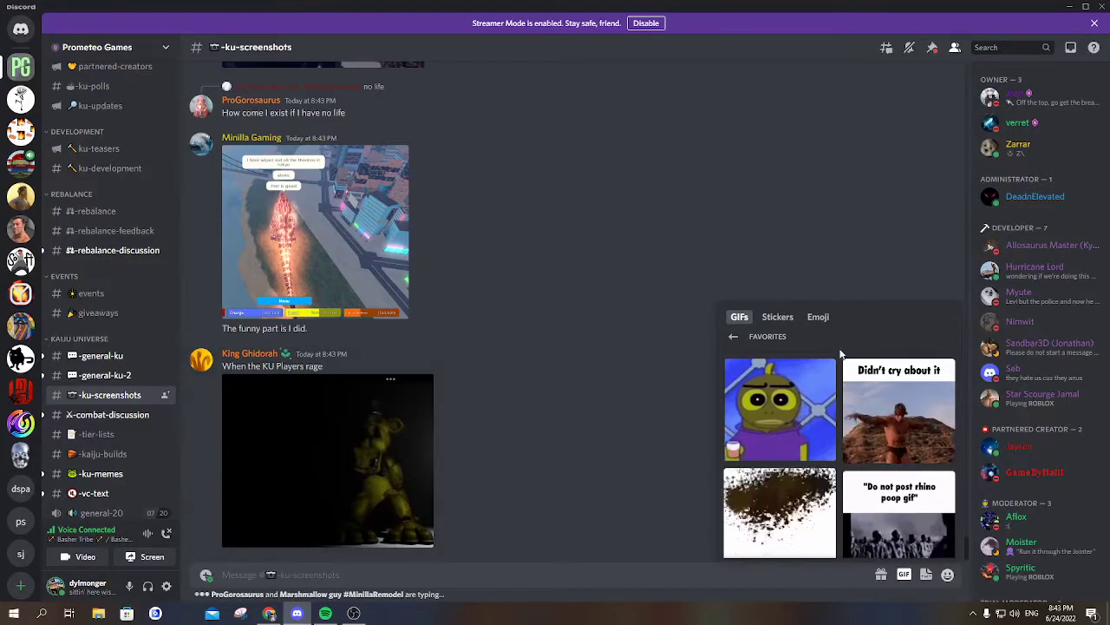
- Post the DISCORD SEX HACK meme GIFs and scroll through the incoming replies
{"action": "scroll", "scroll_direction": "down", "scroll_amount": 3}
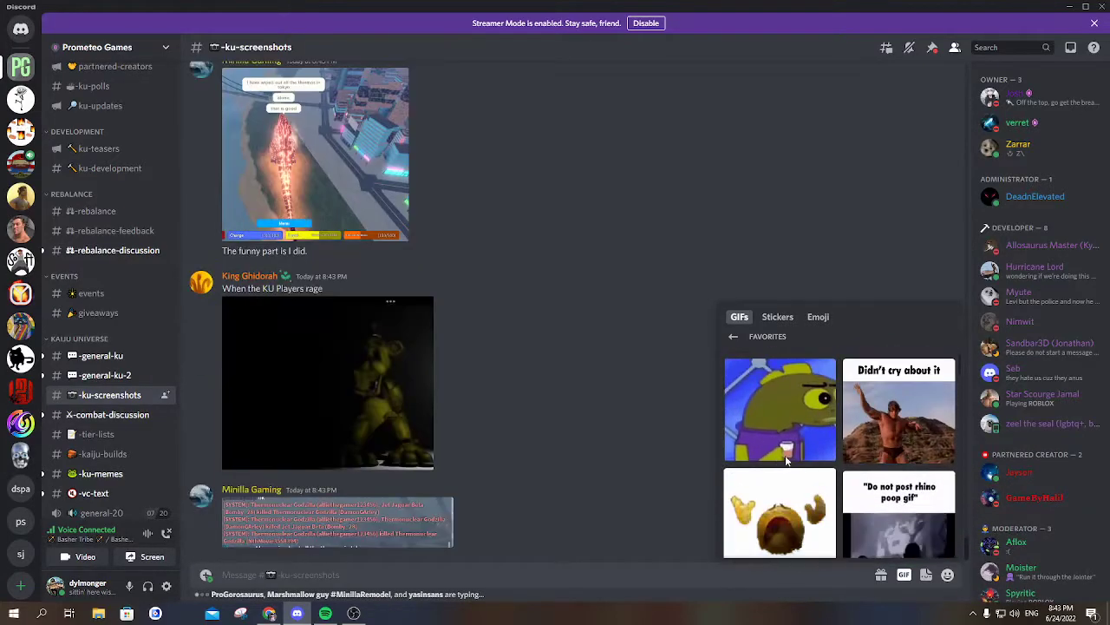
{"action": "scroll", "scroll_direction": "down", "scroll_amount": 3}
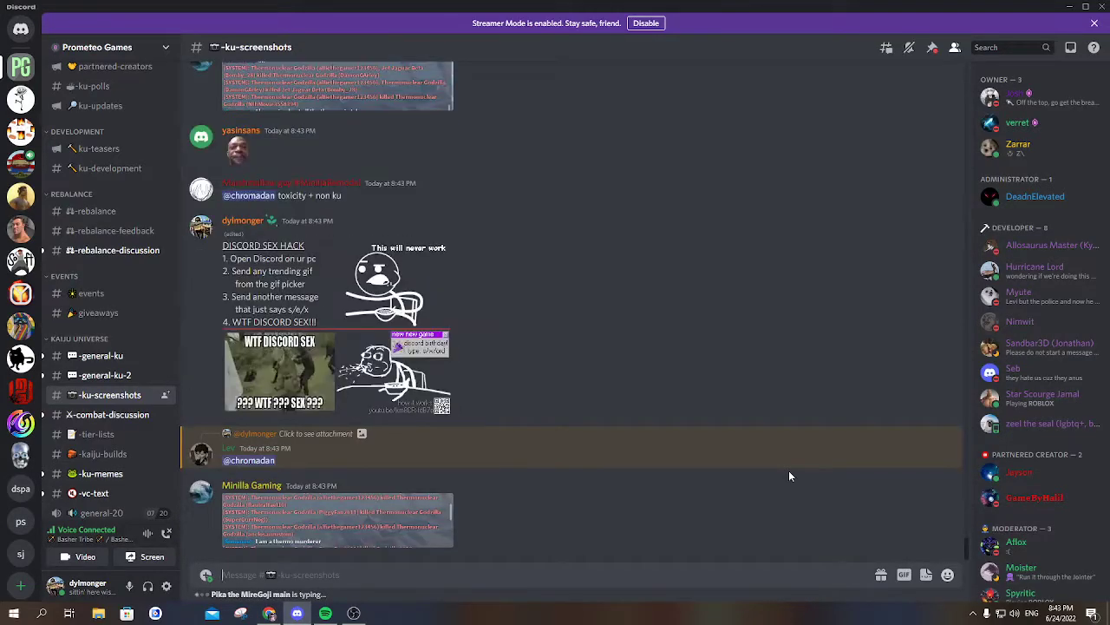
{"action": "scroll", "scroll_direction": "down", "scroll_amount": 3}
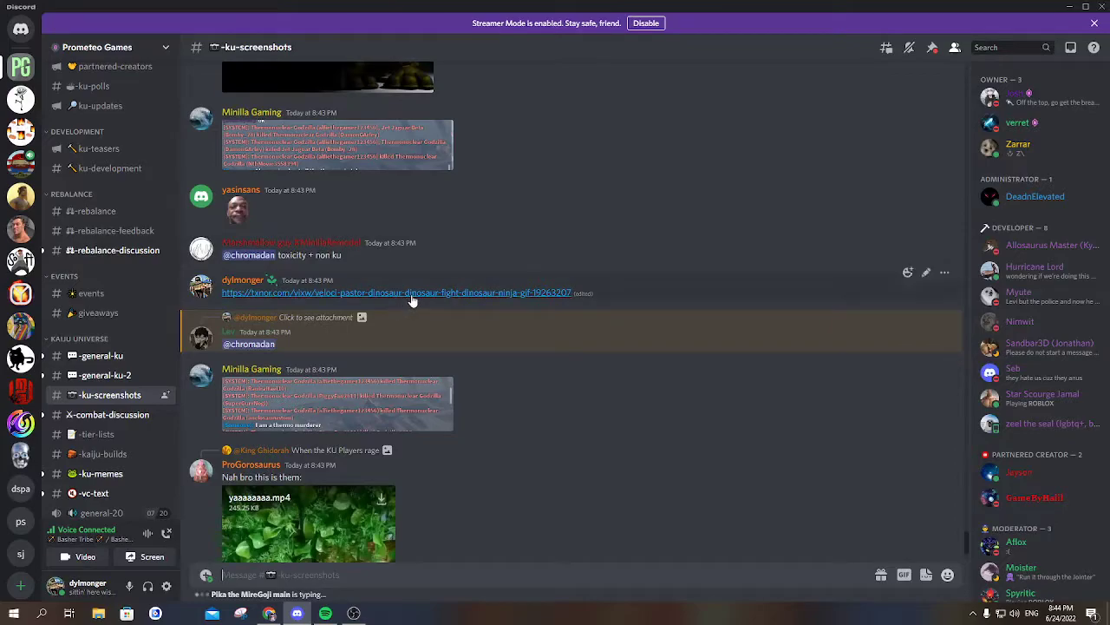
{"action": "scroll", "scroll_direction": "down", "scroll_amount": 3}
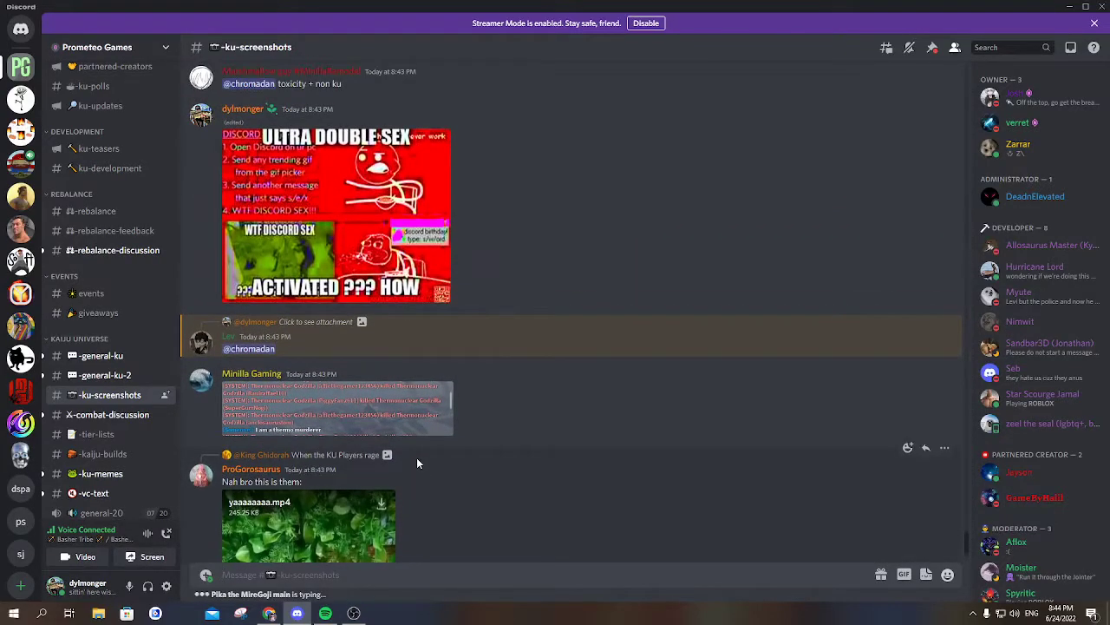
{"action": "scroll", "scroll_direction": "down", "scroll_amount": 3}
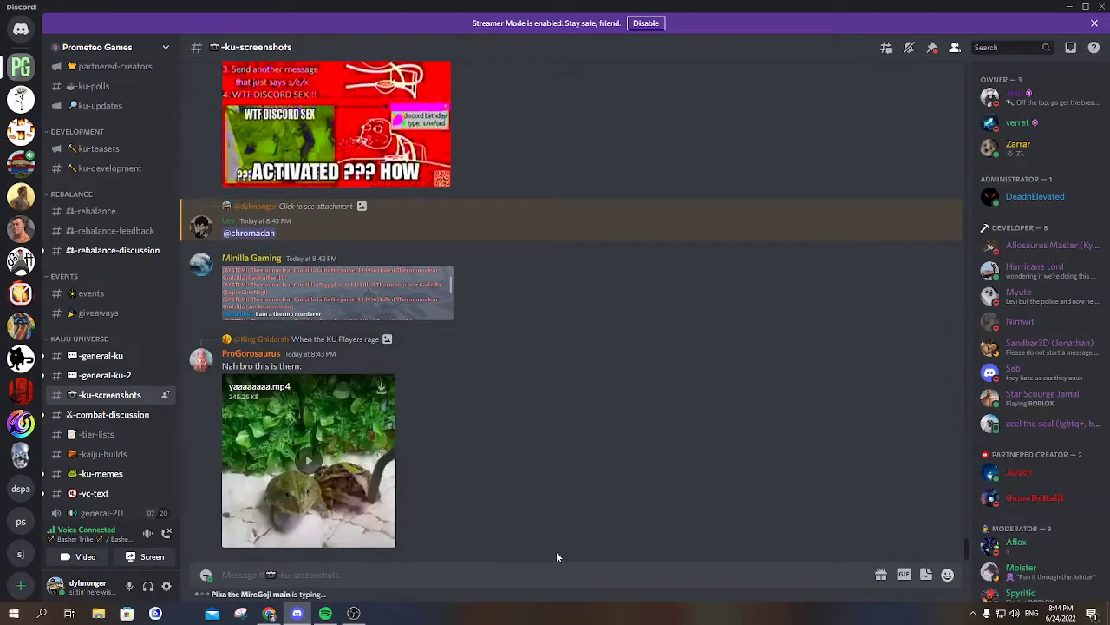
{"action": "mouse_move", "coordinate": [677, 609]}
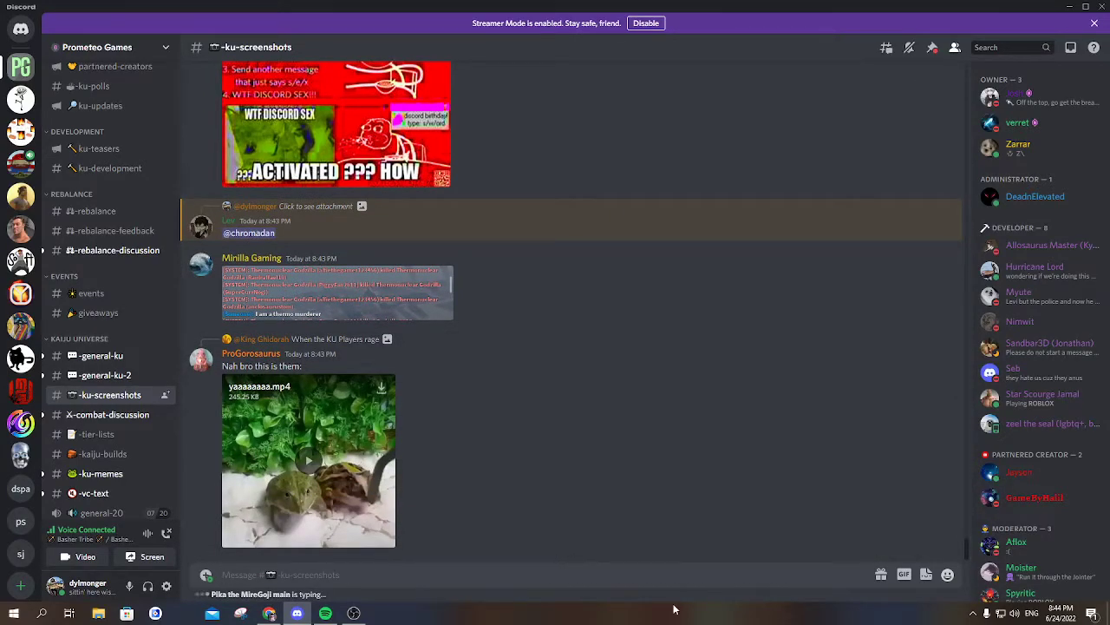
{"action": "scroll", "scroll_direction": "down", "scroll_amount": 3}
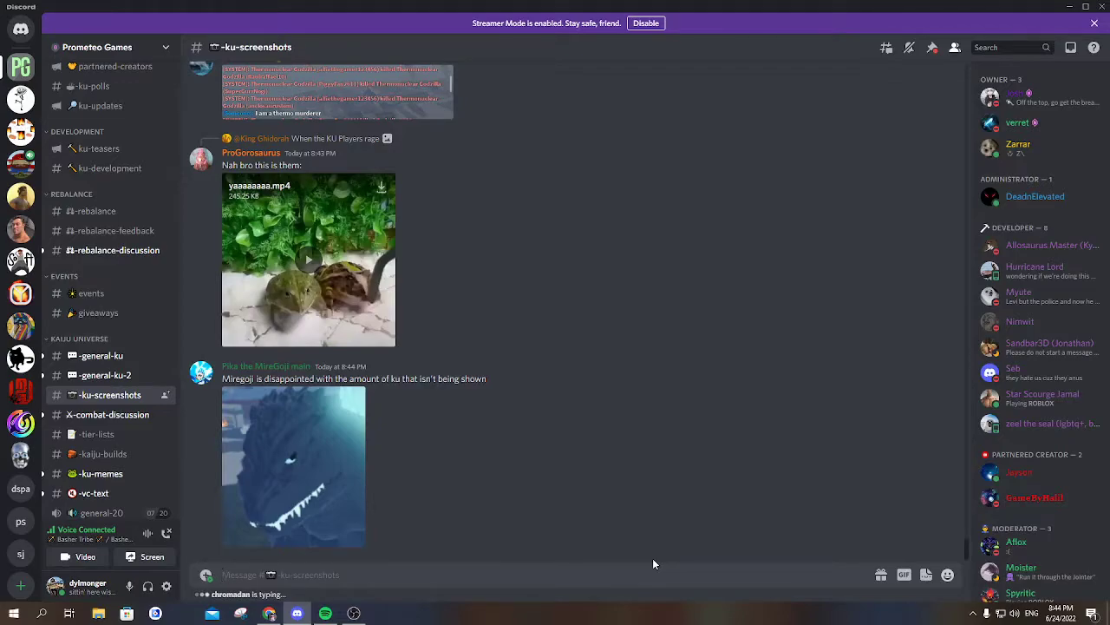
{"action": "scroll", "scroll_direction": "down", "scroll_amount": 3}
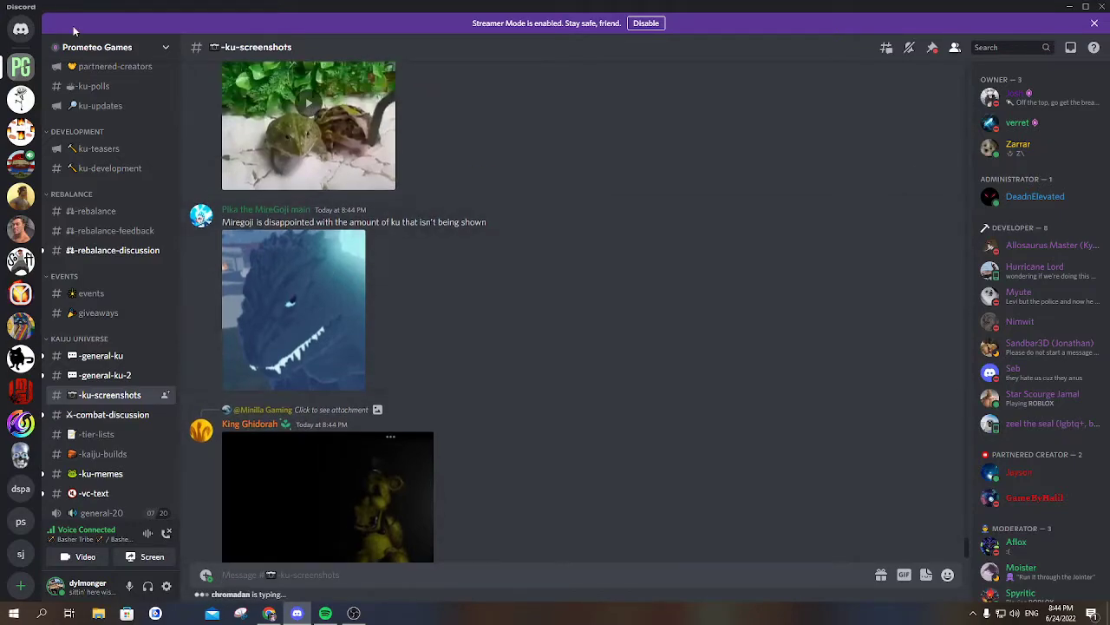
{"action": "mouse_move", "coordinate": [524, 395]}
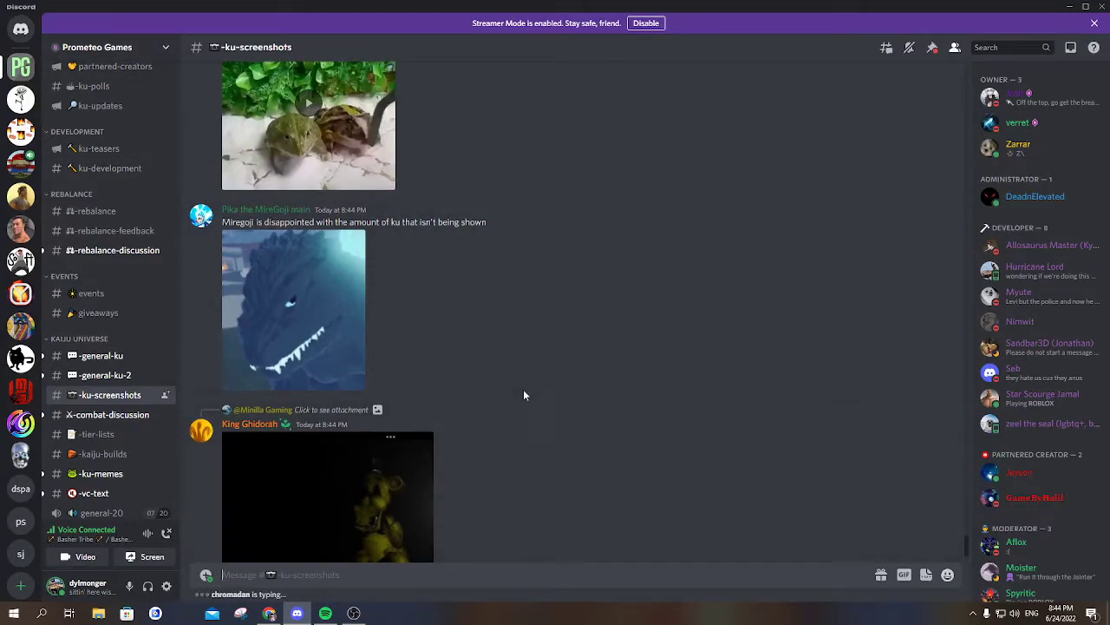
{"action": "scroll", "scroll_direction": "up", "scroll_amount": 3}
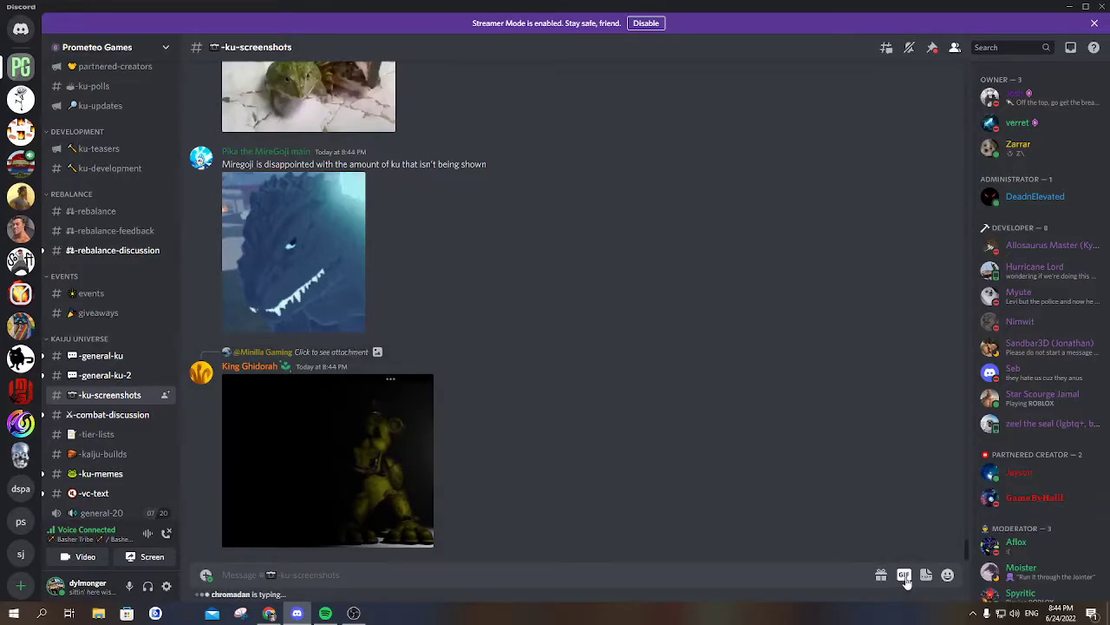
- Post a further small GIF from the picker into #ku-screenshots
{"action": "left_click", "coordinate": [904, 573]}
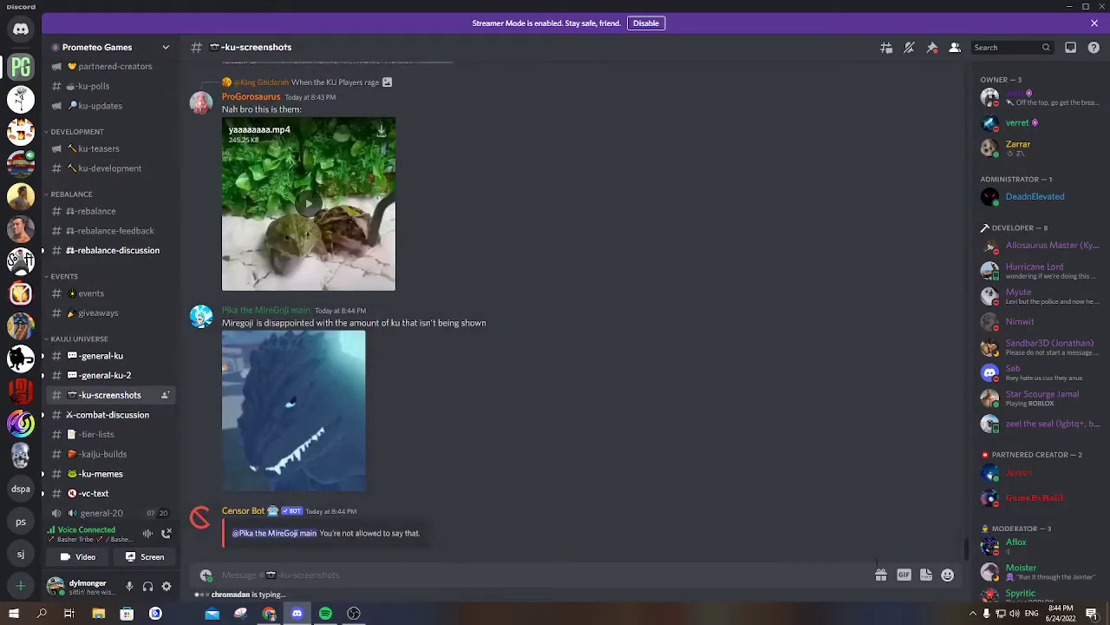
{"action": "left_click", "coordinate": [904, 574]}
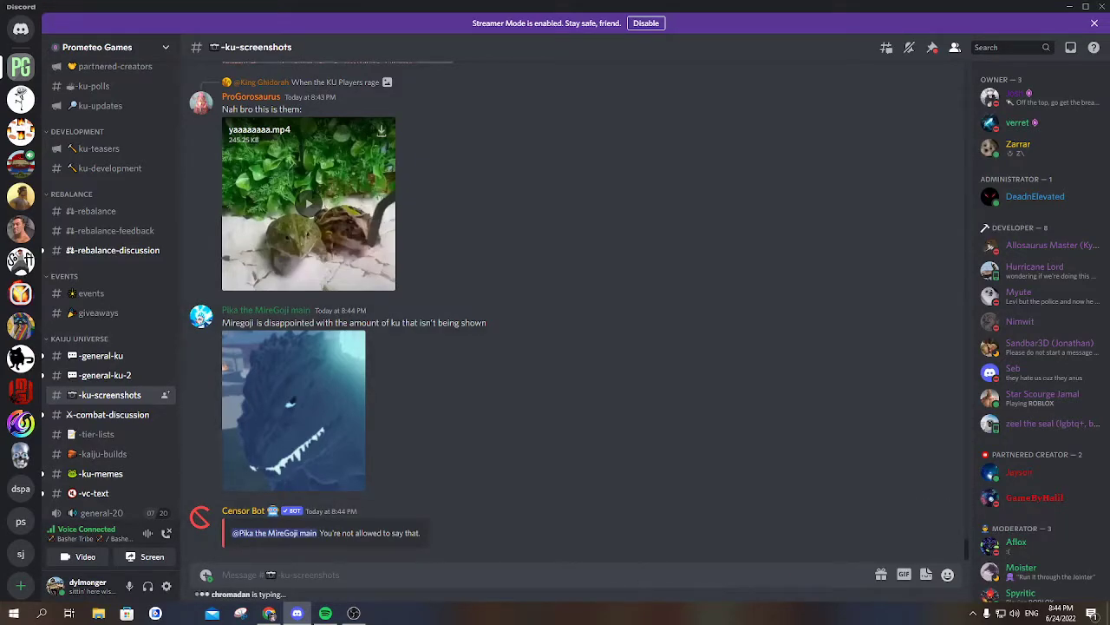
{"action": "scroll", "scroll_direction": "up", "scroll_amount": 3}
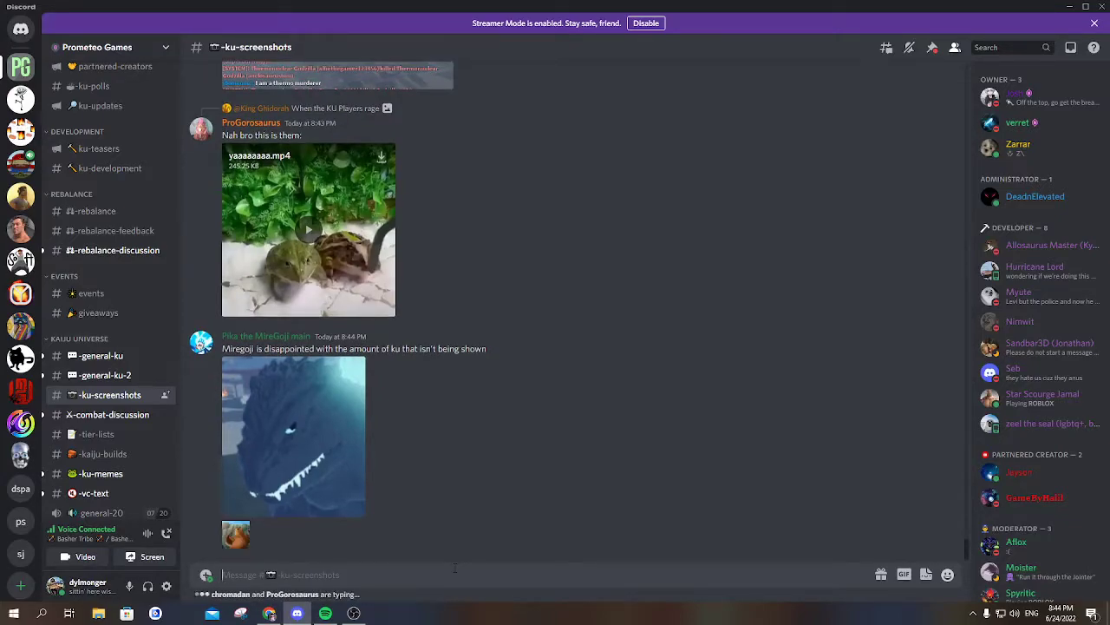
- Reply to the moderator's delete request with a Tenor 'rhino poop gif' search result
{"action": "left_click", "coordinate": [934, 49]}
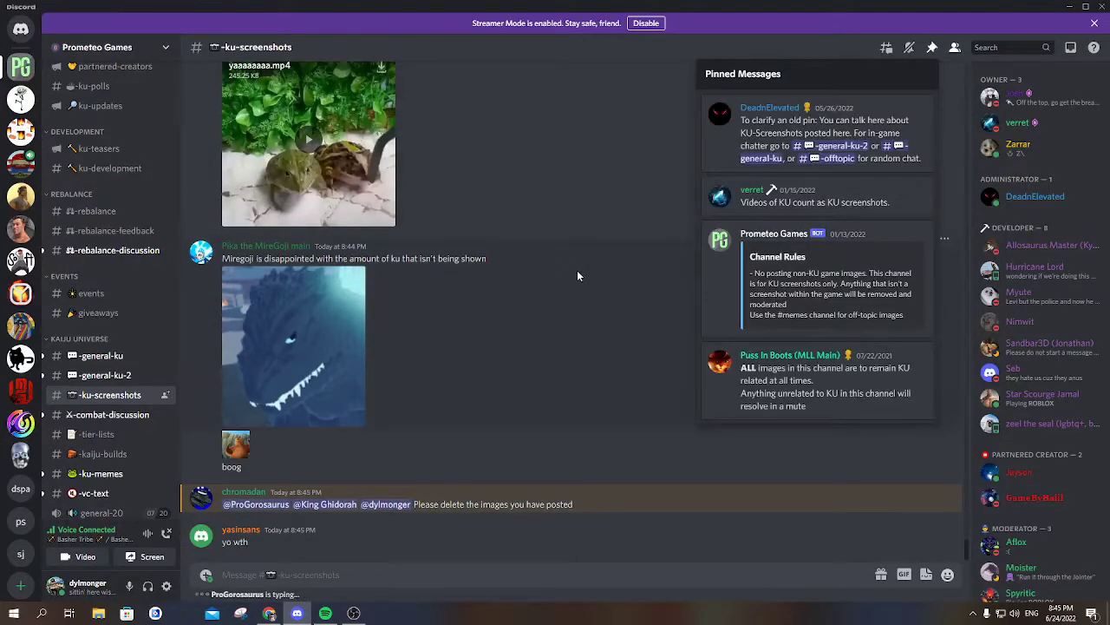
{"action": "left_click", "coordinate": [904, 573]}
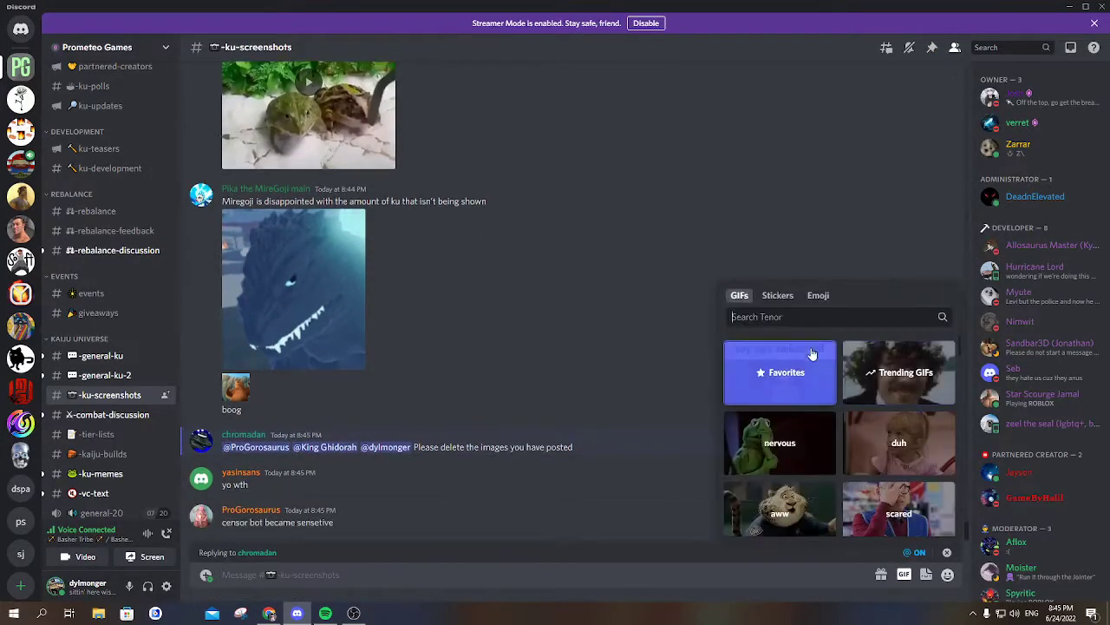
{"action": "type", "text": "rhino pool"}
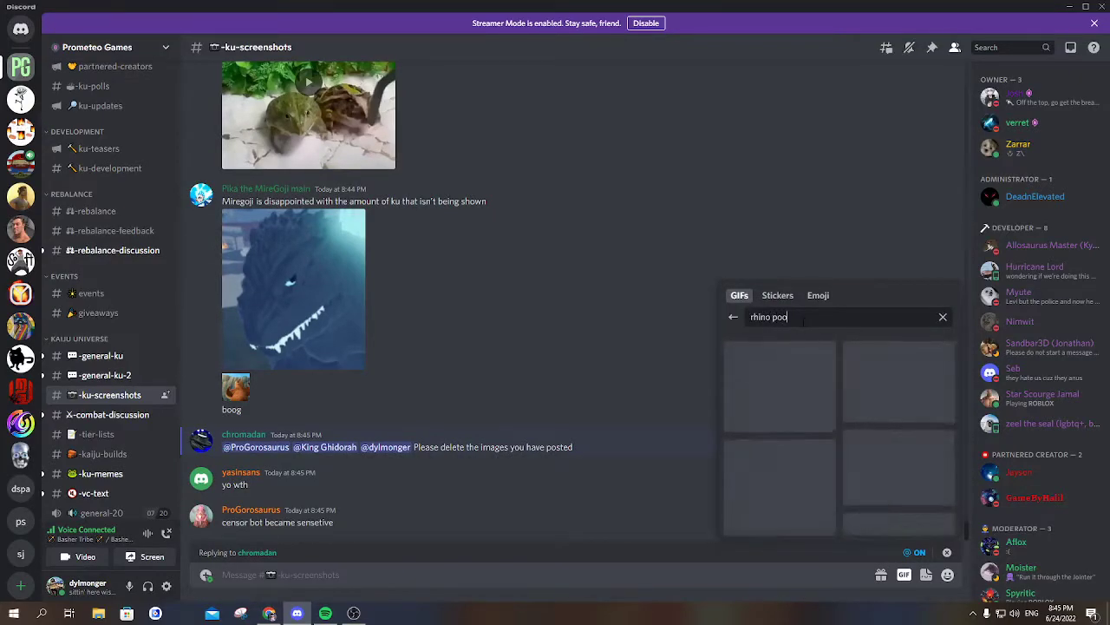
{"action": "type", "text": "p gif"}
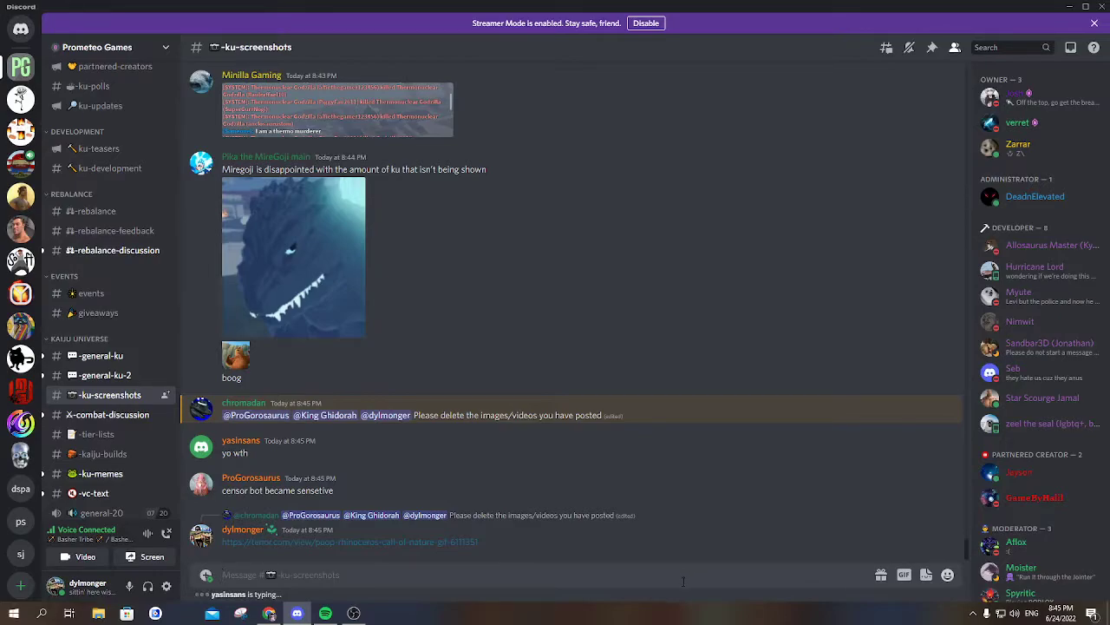
{"action": "scroll", "scroll_direction": "down", "scroll_amount": 3}
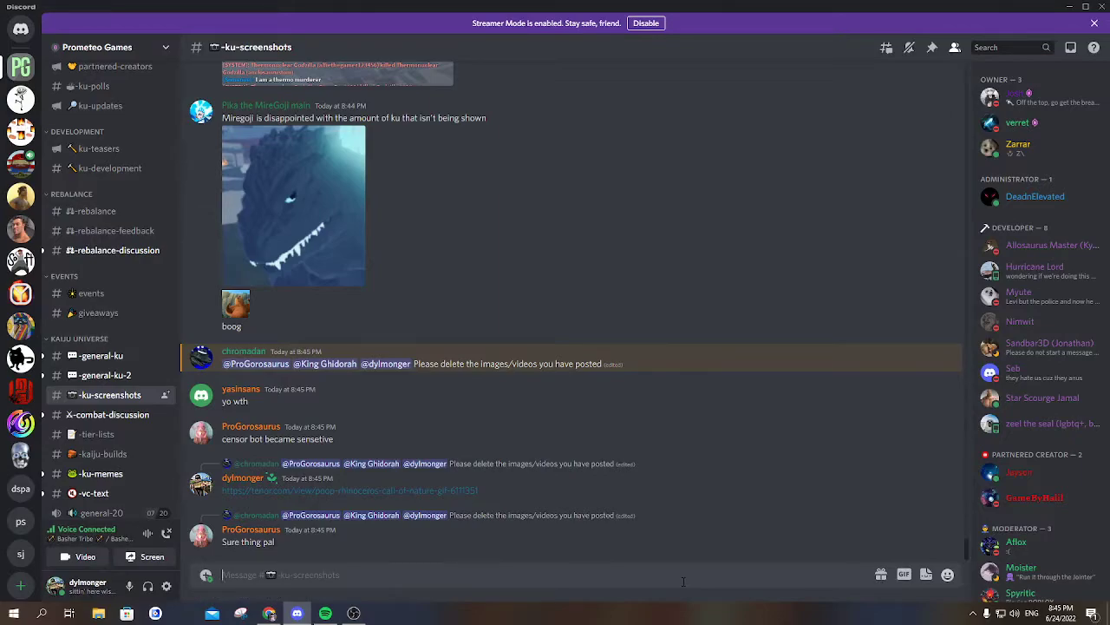
{"action": "scroll", "scroll_direction": "down", "scroll_amount": 3}
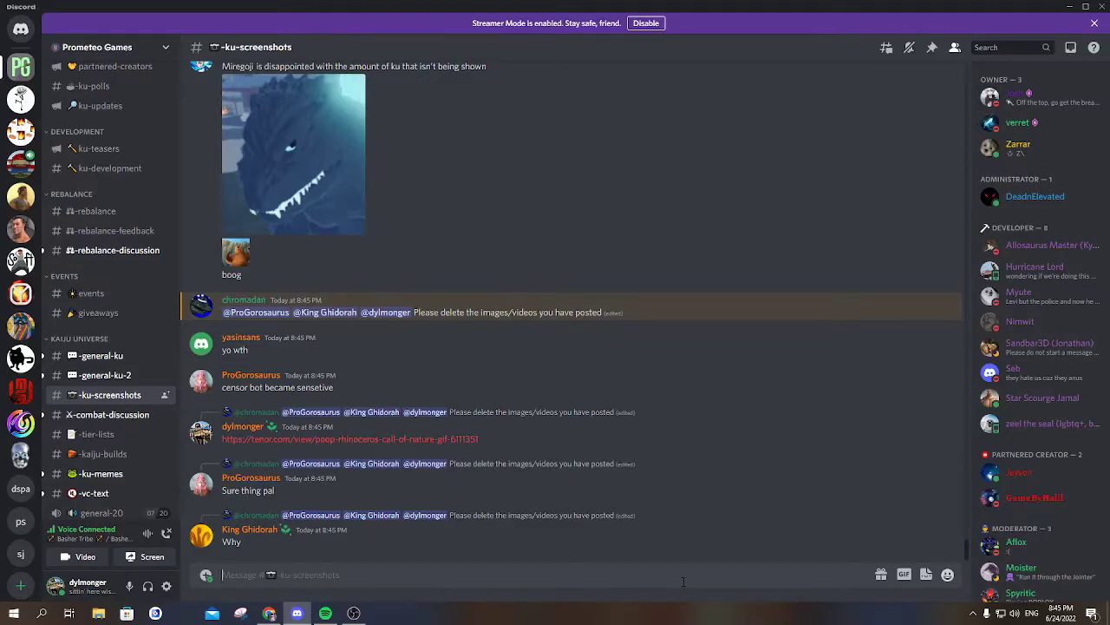
{"action": "mouse_move", "coordinate": [926, 406]}
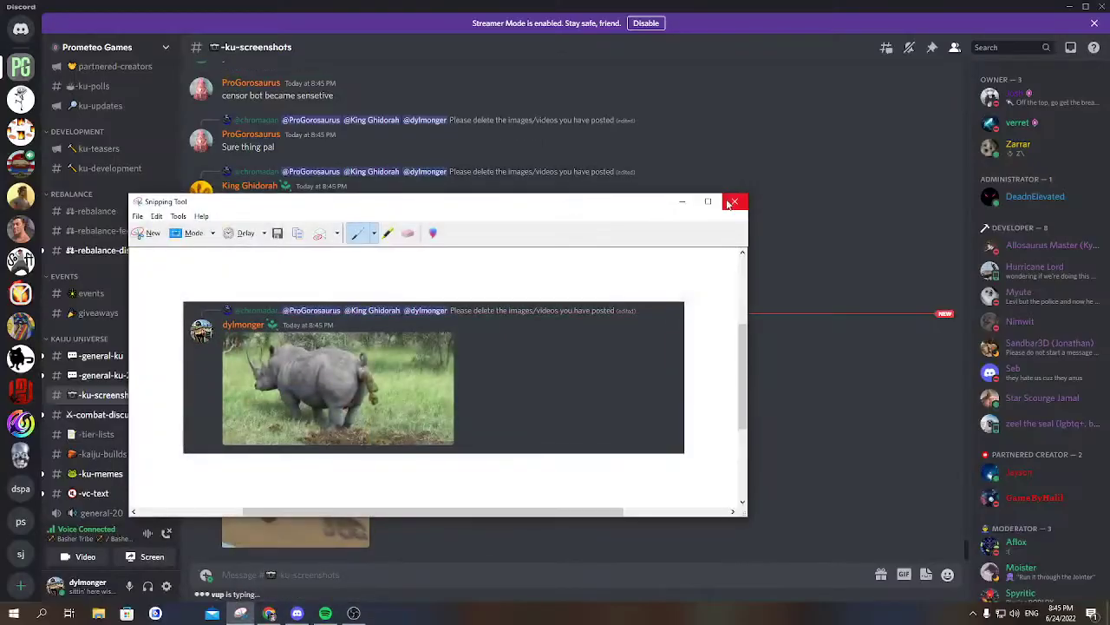
- Close the Snipping Tool capture and read later #ku-screenshots messages about the rhino
{"action": "left_click", "coordinate": [733, 202]}
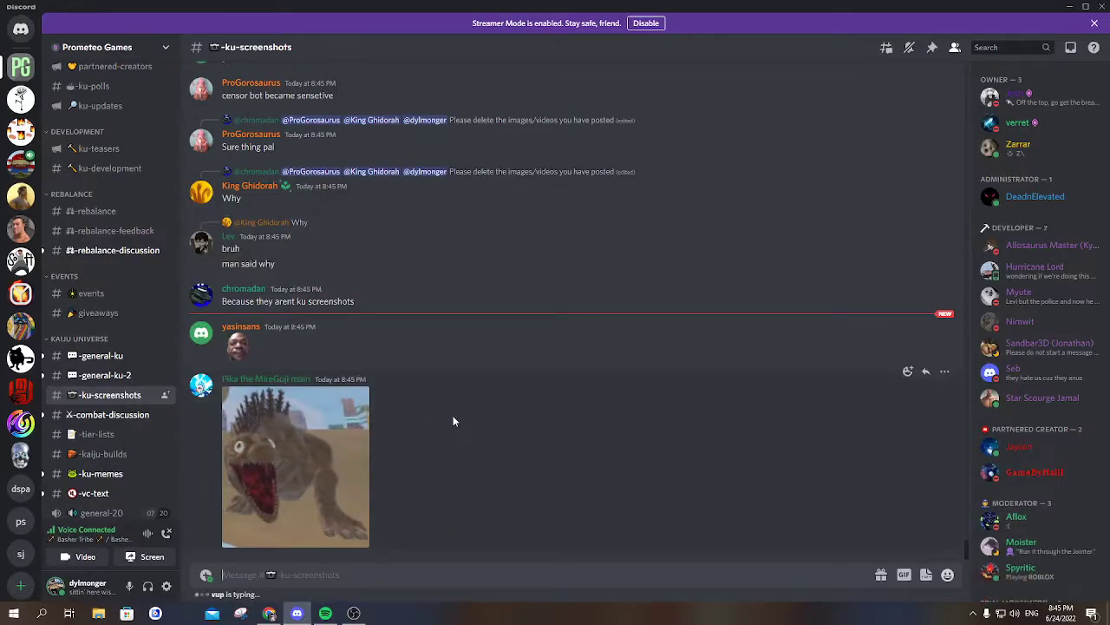
{"action": "left_click", "coordinate": [201, 535]}
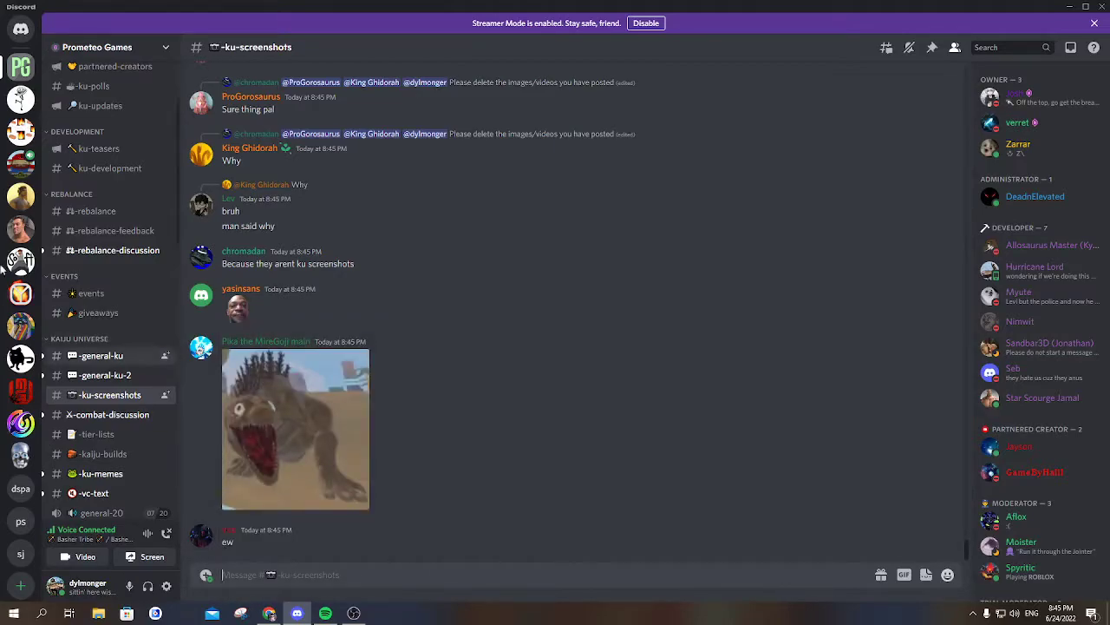
{"action": "scroll", "scroll_direction": "down", "scroll_amount": 3}
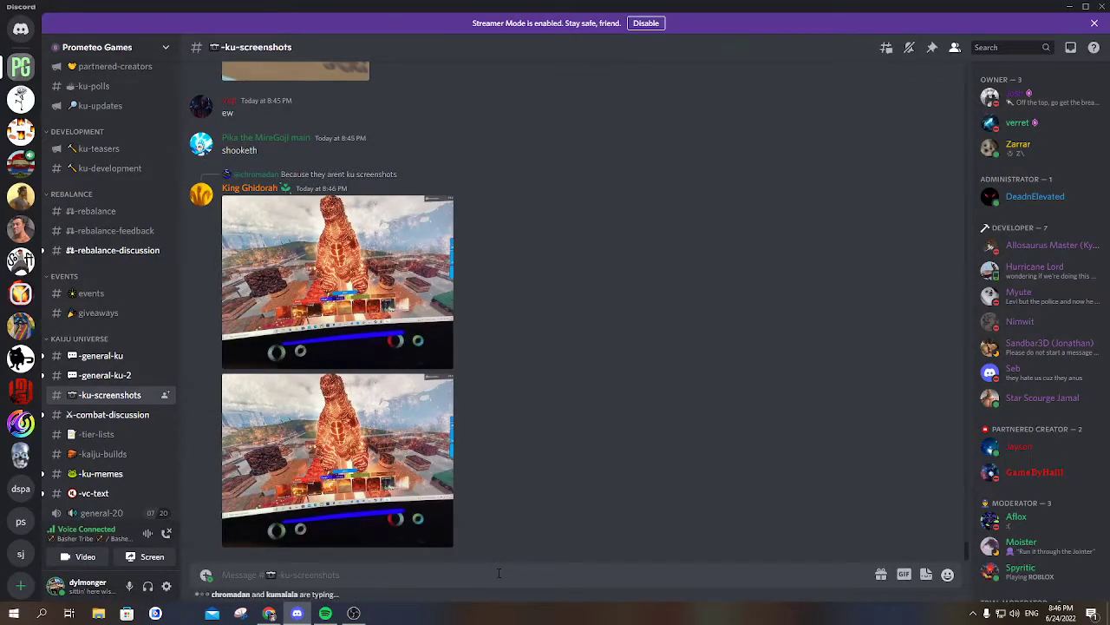
{"action": "scroll", "scroll_direction": "down", "scroll_amount": 3}
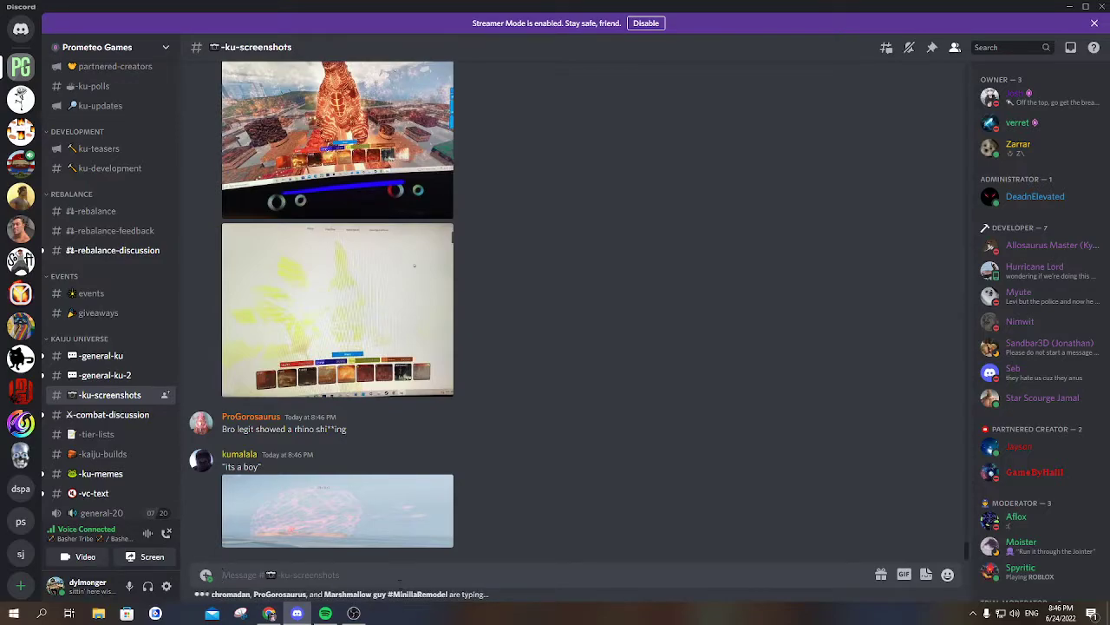
{"action": "scroll", "scroll_direction": "down", "scroll_amount": 3}
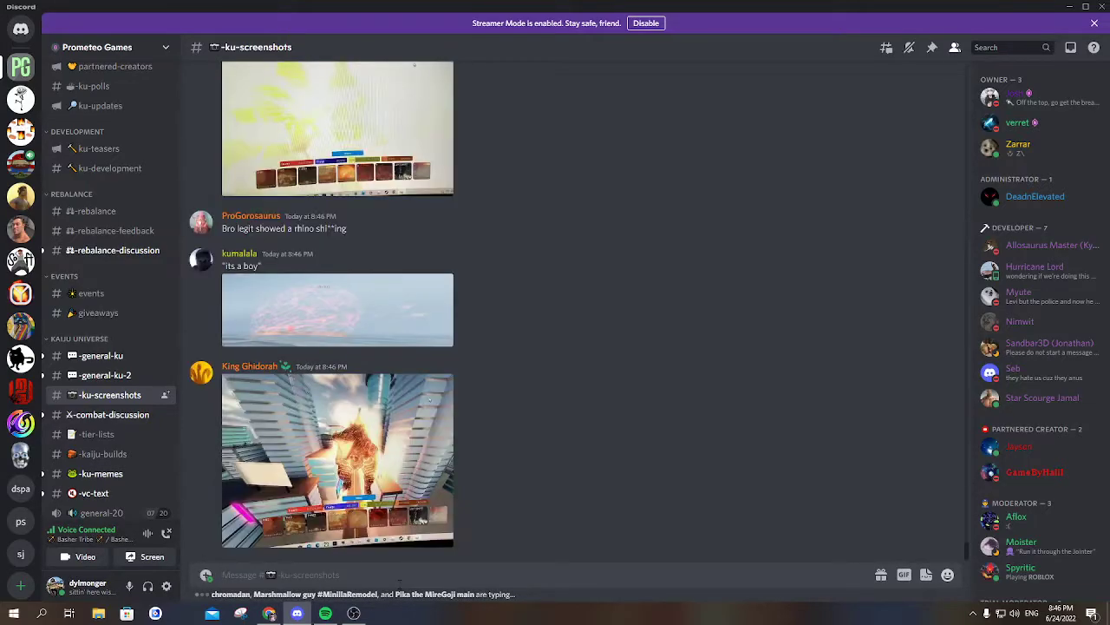
{"action": "scroll", "scroll_direction": "down", "scroll_amount": 3}
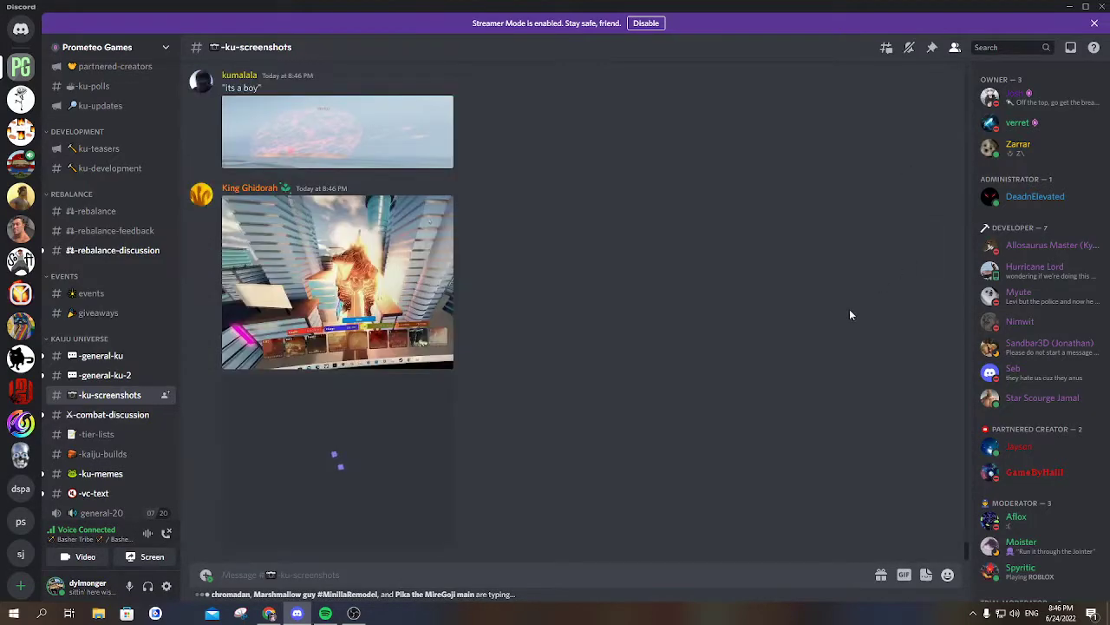
{"action": "scroll", "scroll_direction": "up", "scroll_amount": 3}
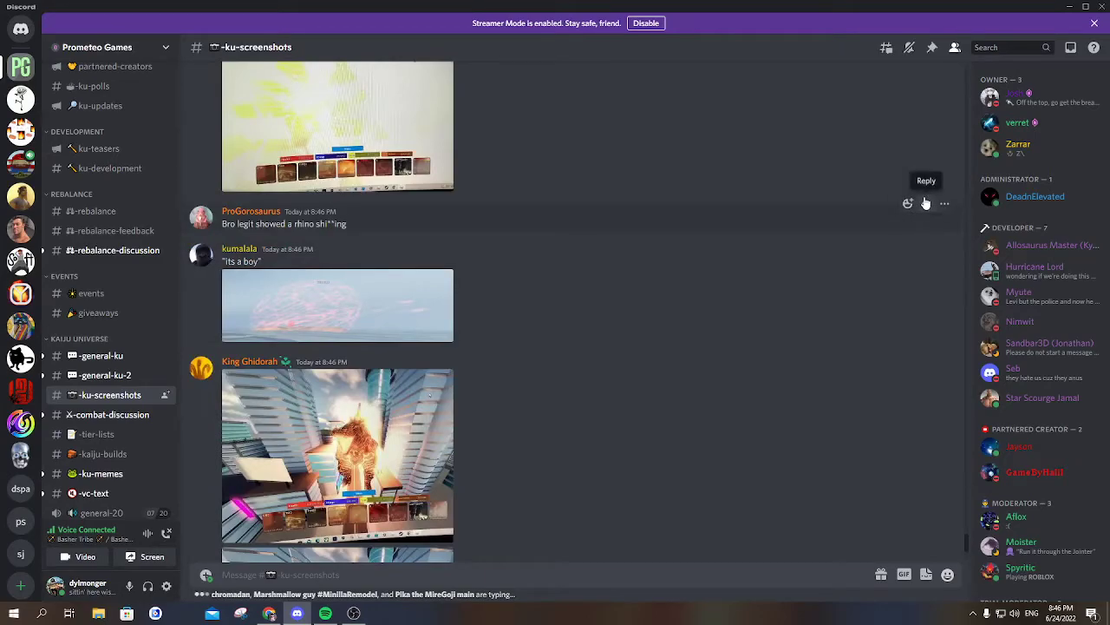
- Reply 'i'll do it again if u want' to the 'Bro legit showed a rhino' comment
{"action": "left_click", "coordinate": [926, 180]}
{"action": "type", "text": "I'll do it again if"}
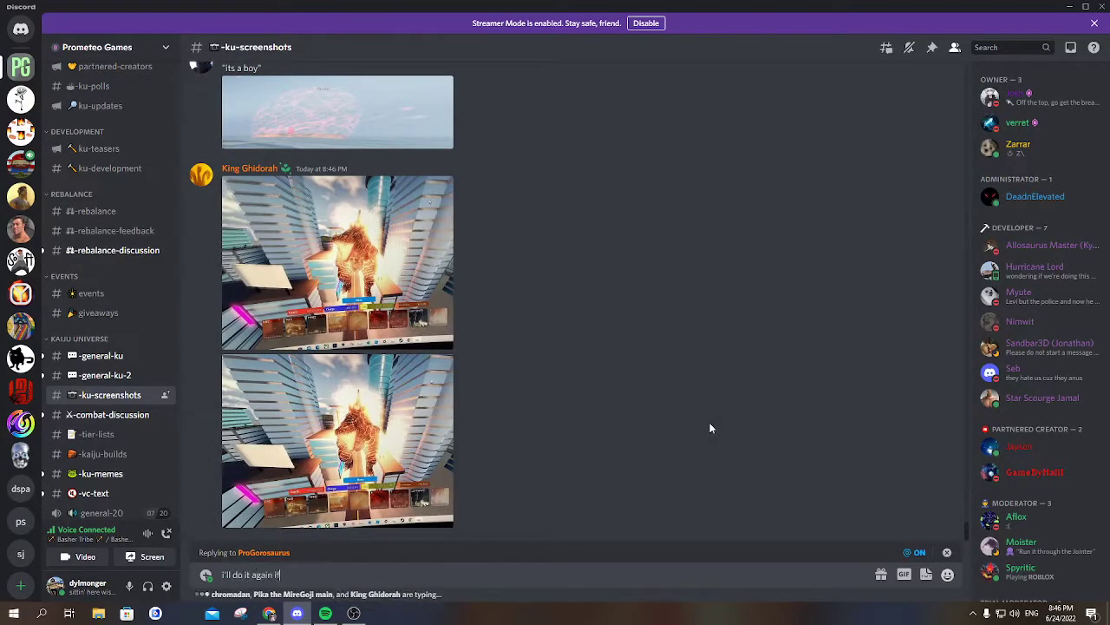
{"action": "scroll", "scroll_direction": "down", "scroll_amount": 3}
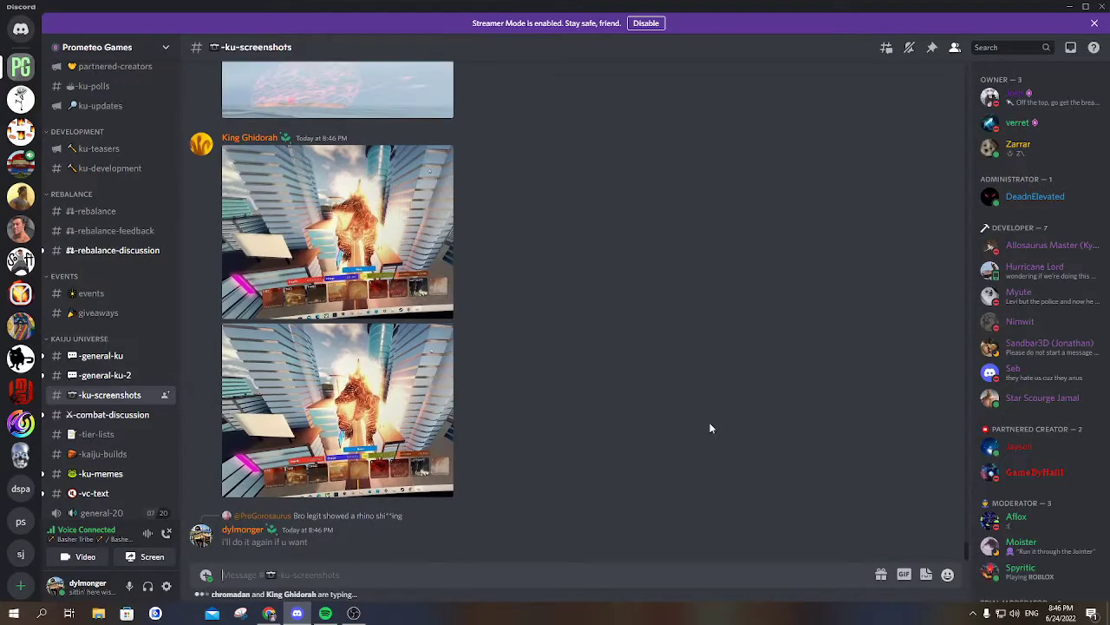
{"action": "scroll", "scroll_direction": "down", "scroll_amount": 3}
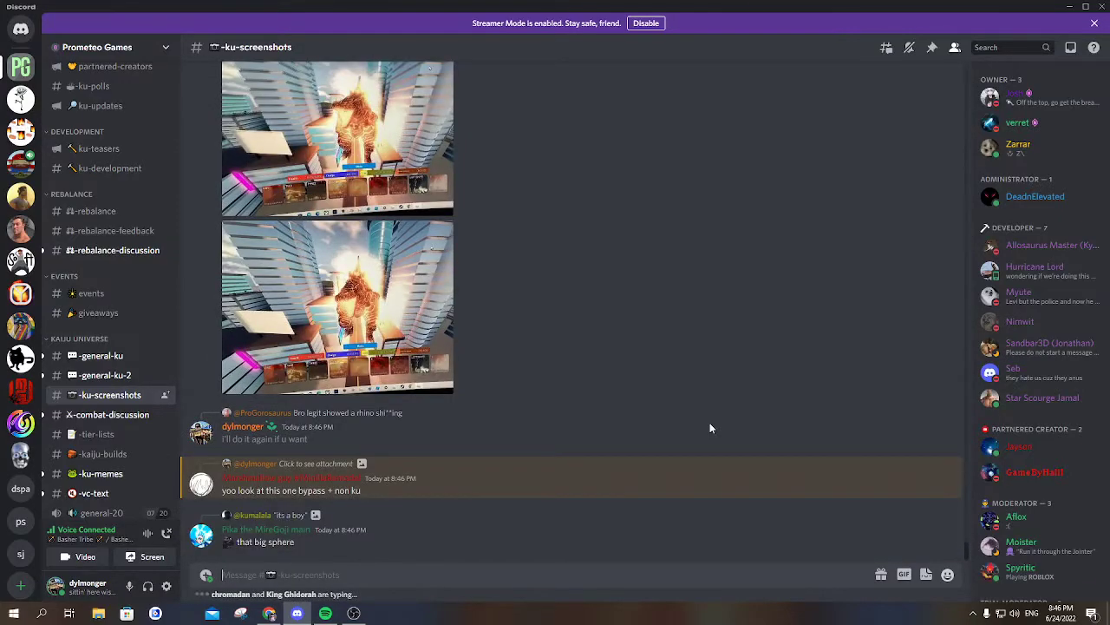
{"action": "scroll", "scroll_direction": "down", "scroll_amount": 3}
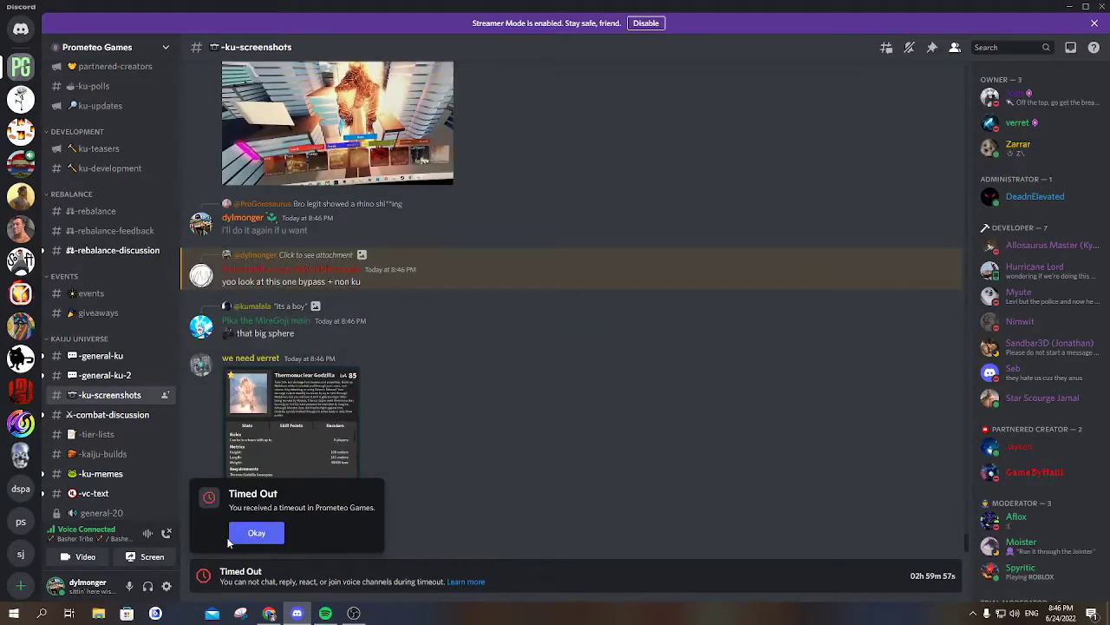
- Dismiss the Prometeo Games Timed Out notice with Okay
{"action": "left_click", "coordinate": [257, 531]}
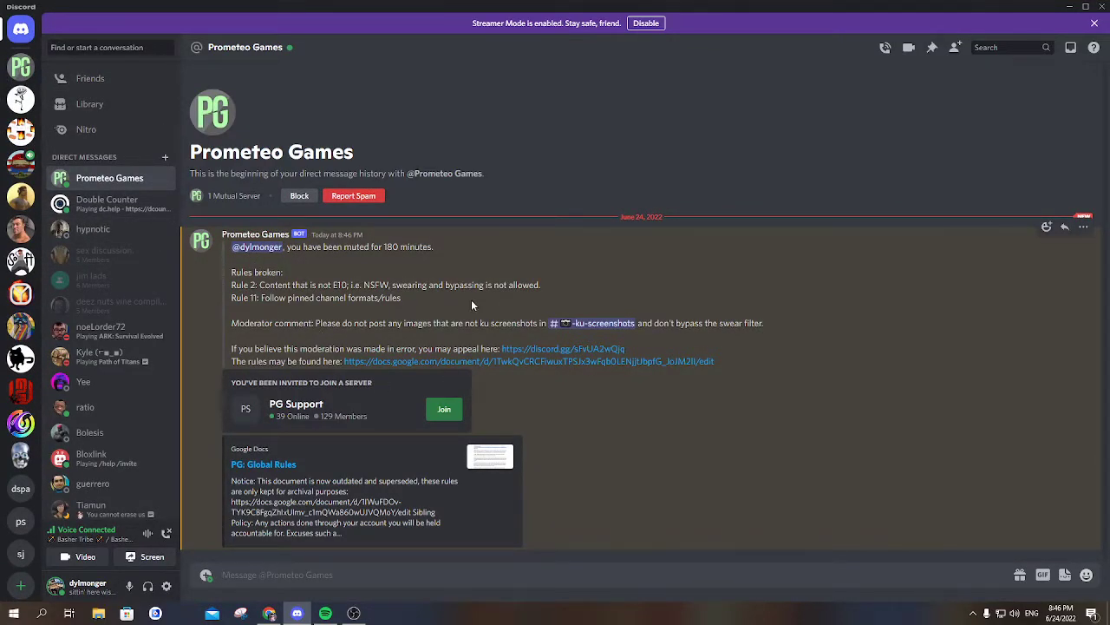
{"action": "mouse_move", "coordinate": [269, 309]}
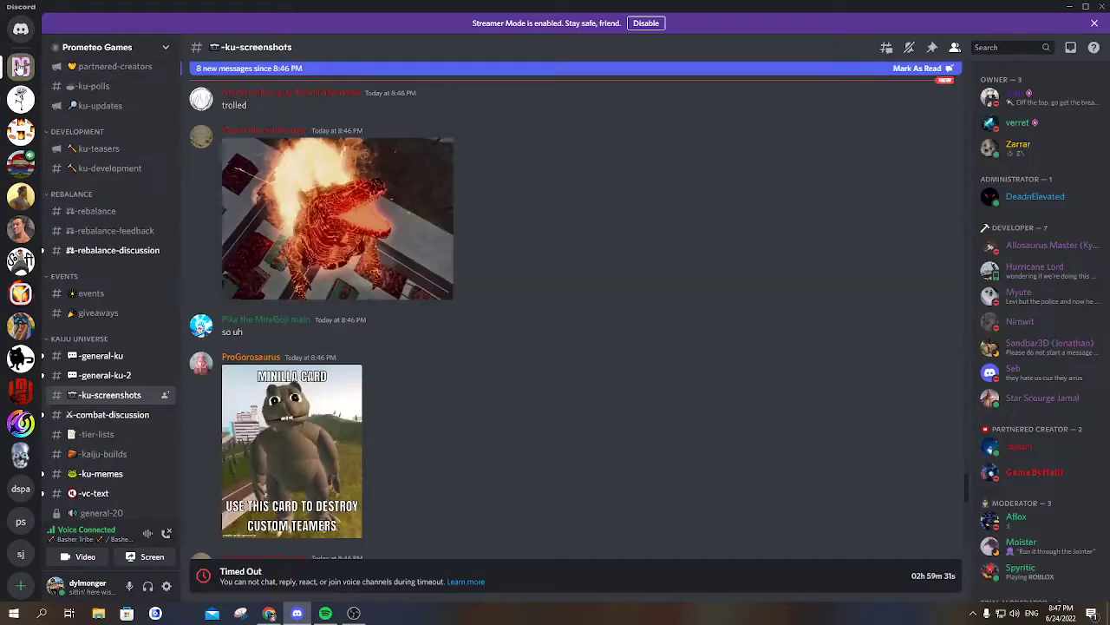
- Scroll down in #ku-screenshots before returning to the Prometeo Games mute notice DM
{"action": "scroll", "scroll_direction": "down", "scroll_amount": 3}
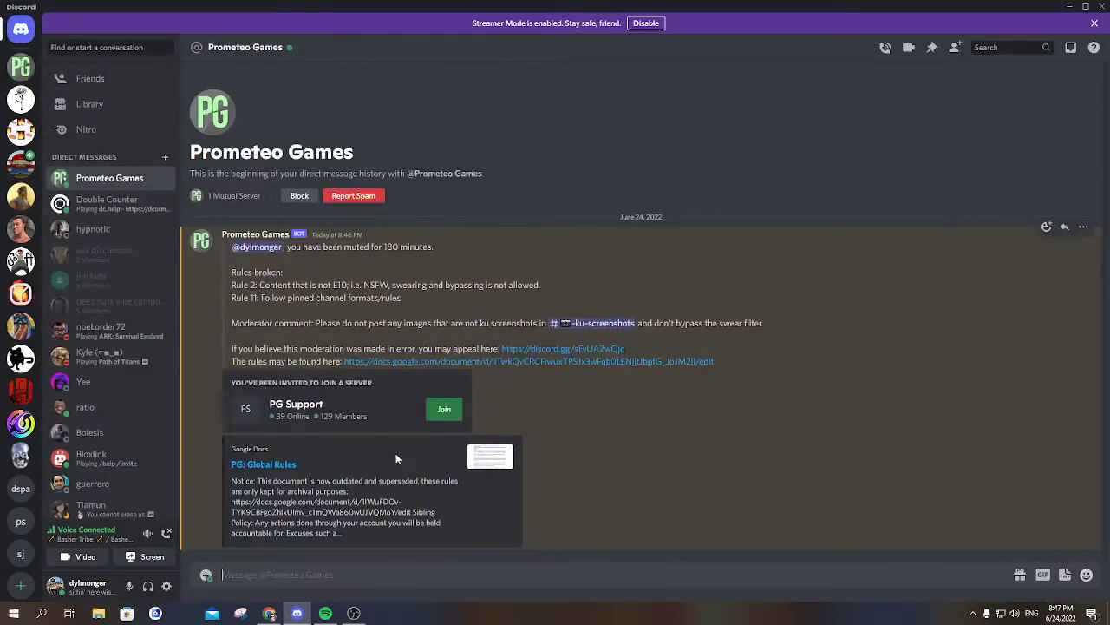
{"action": "mouse_move", "coordinate": [274, 343]}
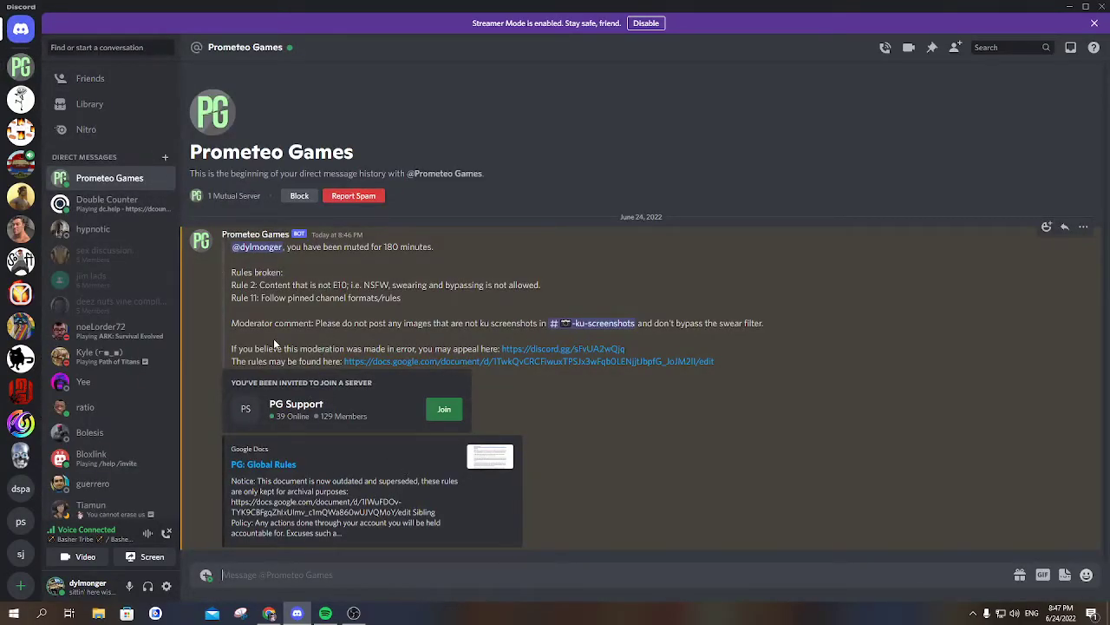